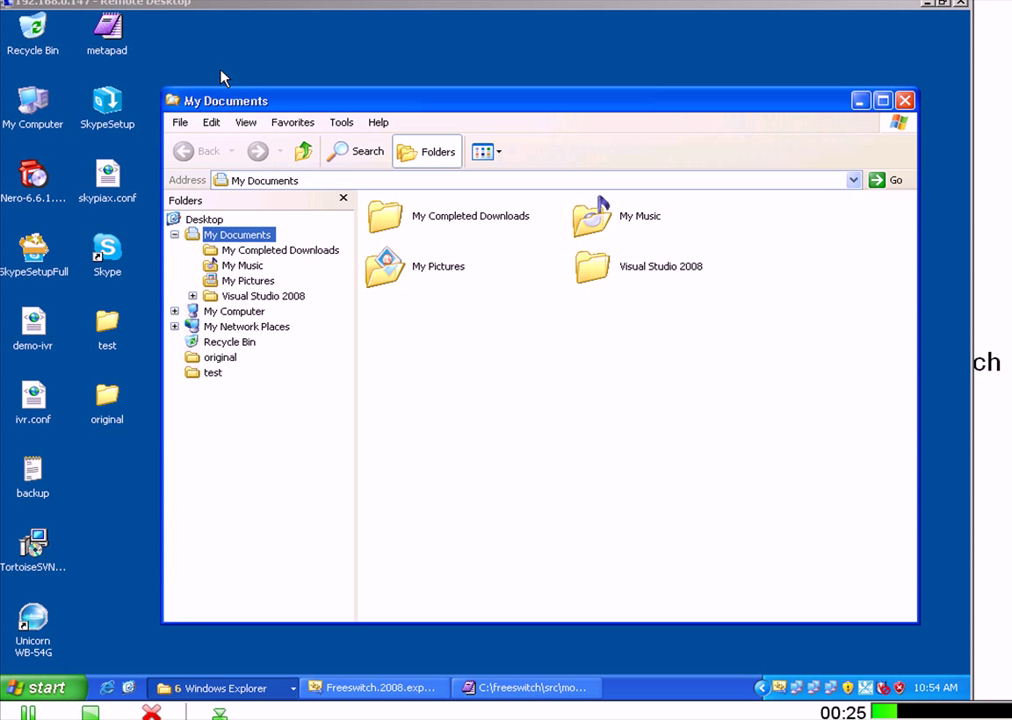
Review the SVN checkout of FreeSWITCH trunk into the freeswitch folder, then cancel it
click(180, 121)
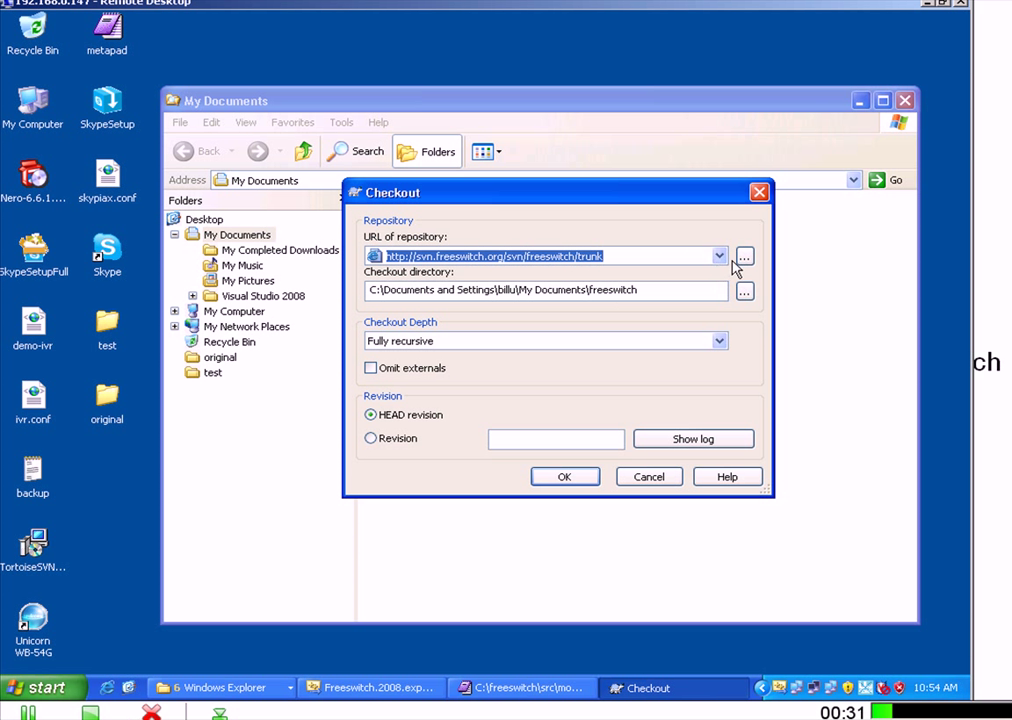
click(744, 256)
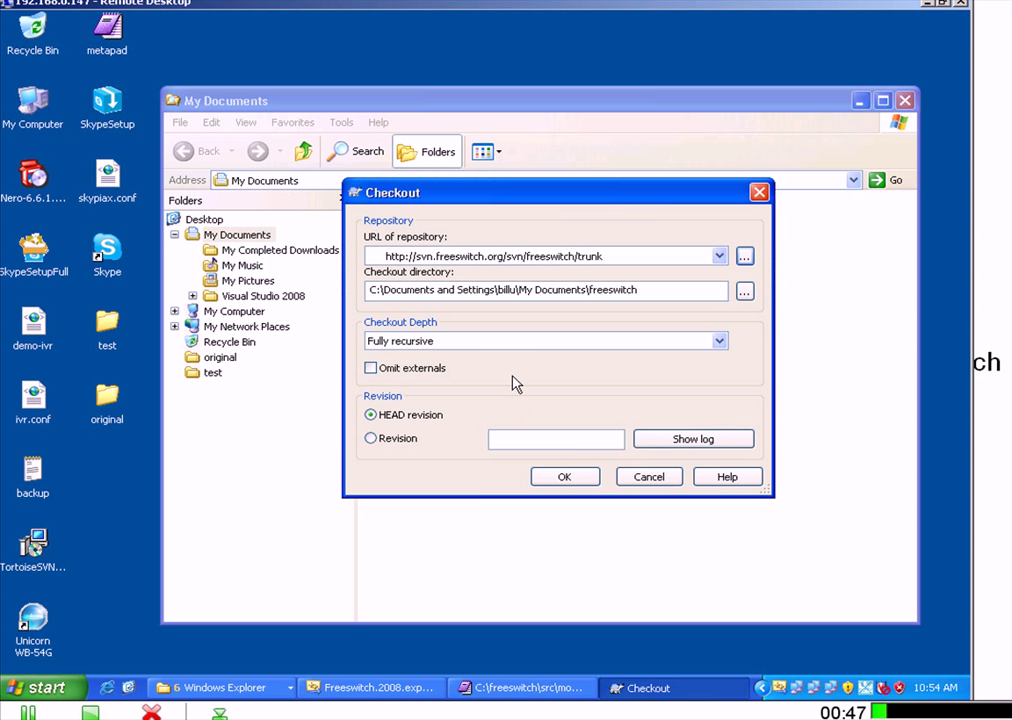
mouse_move(523, 290)
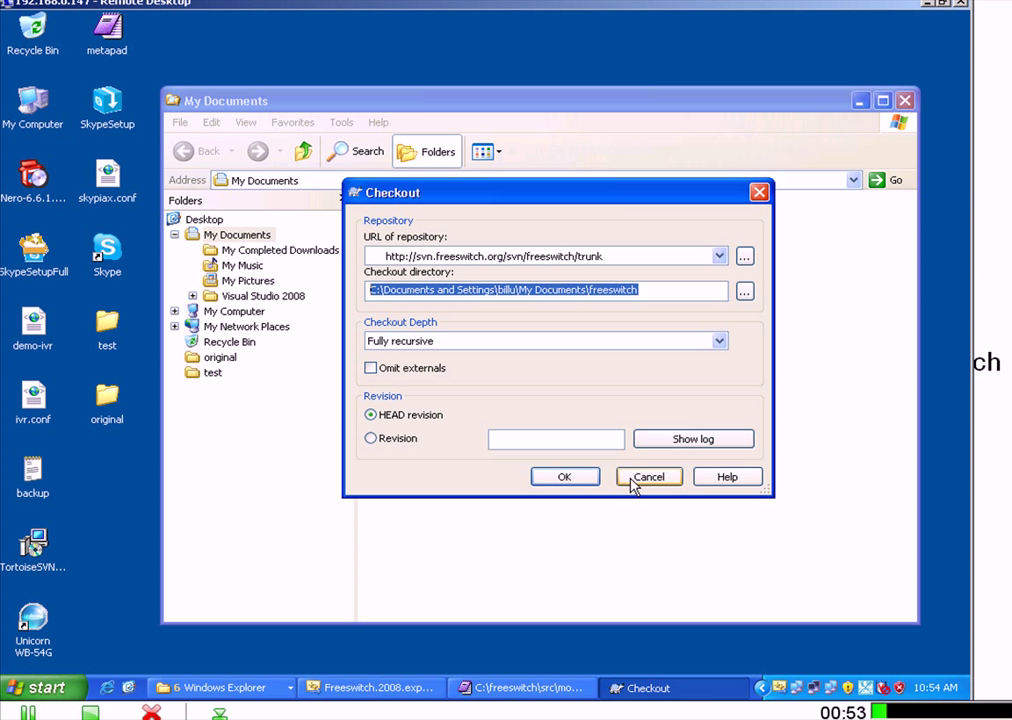
mouse_move(564, 476)
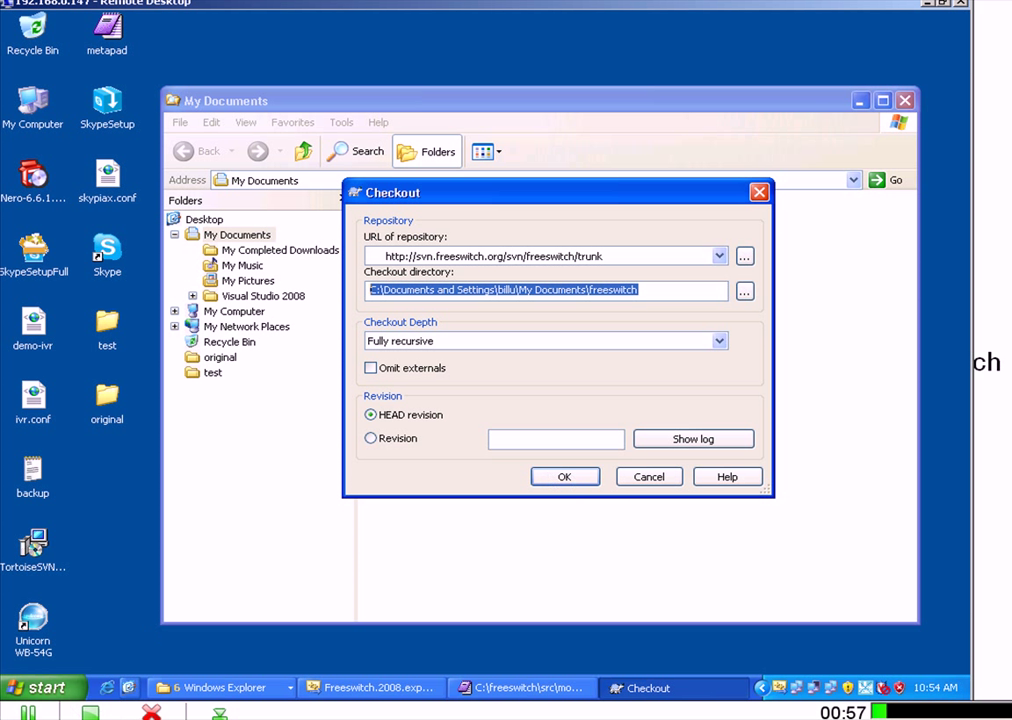
click(648, 476)
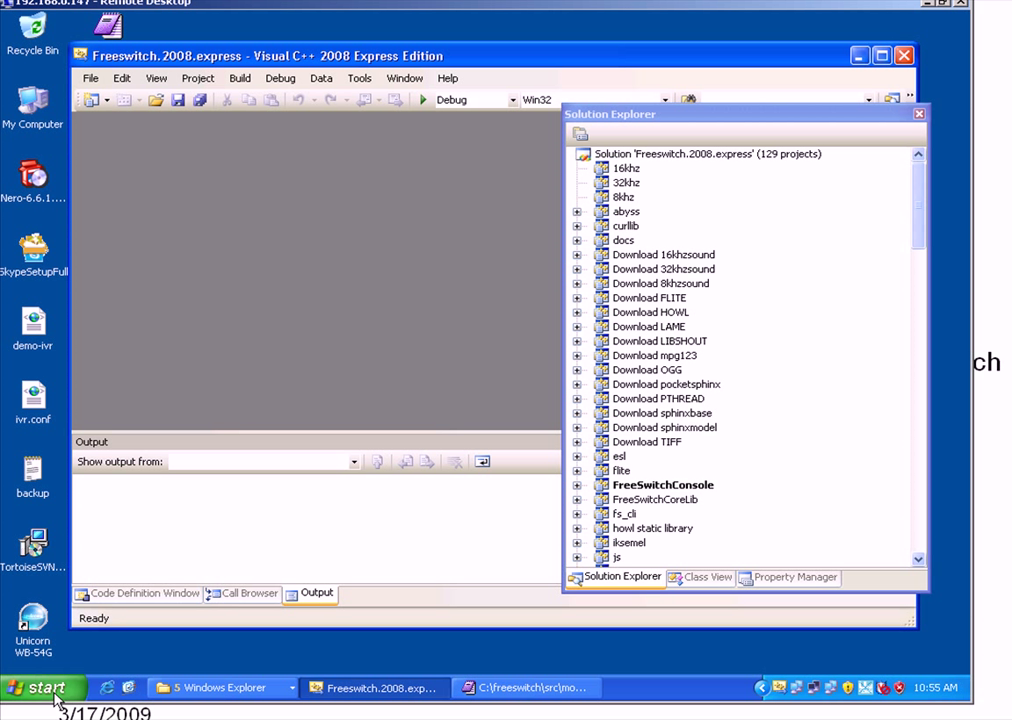
Locate the Freeswitch.2008.express solution file, cancel the browse, and bring up solution actions
click(708, 153)
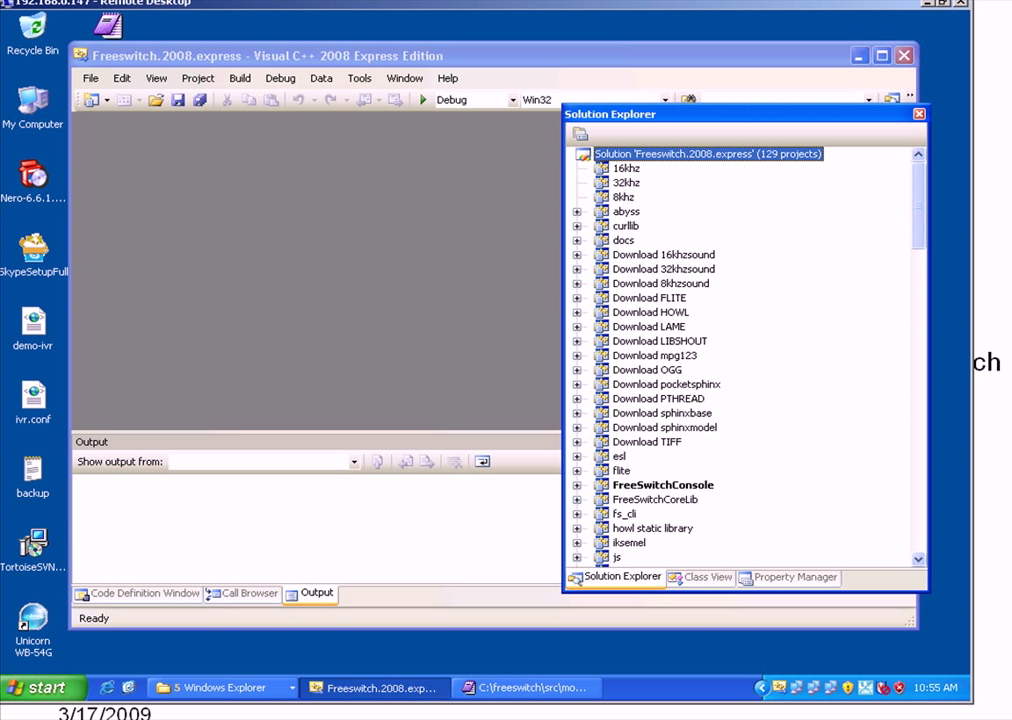
click(90, 78)
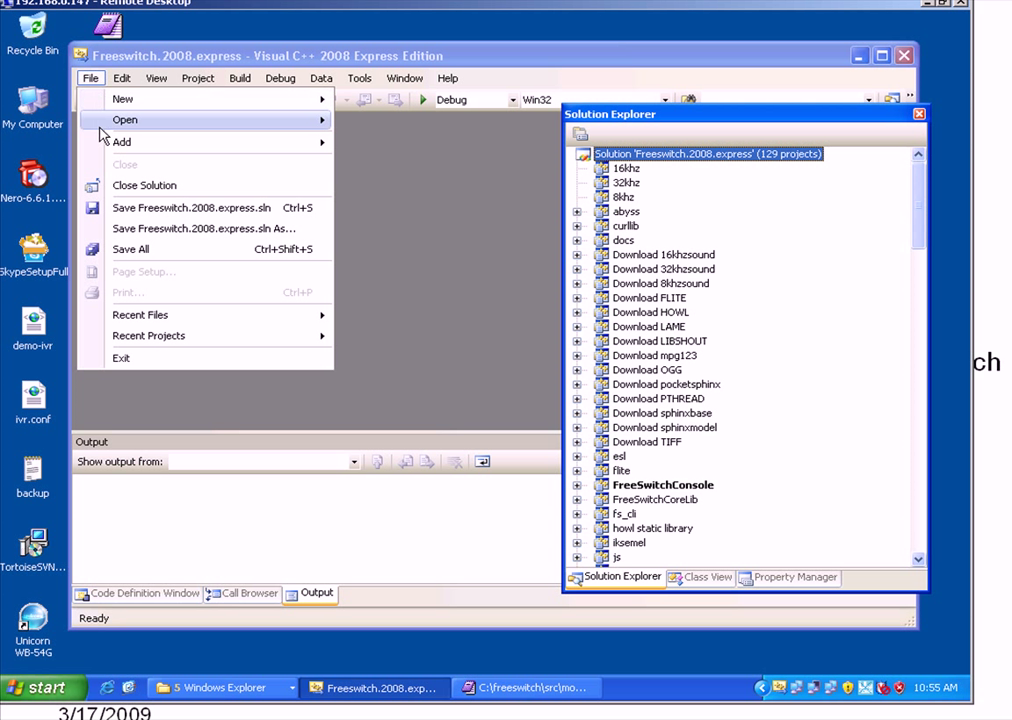
click(124, 119)
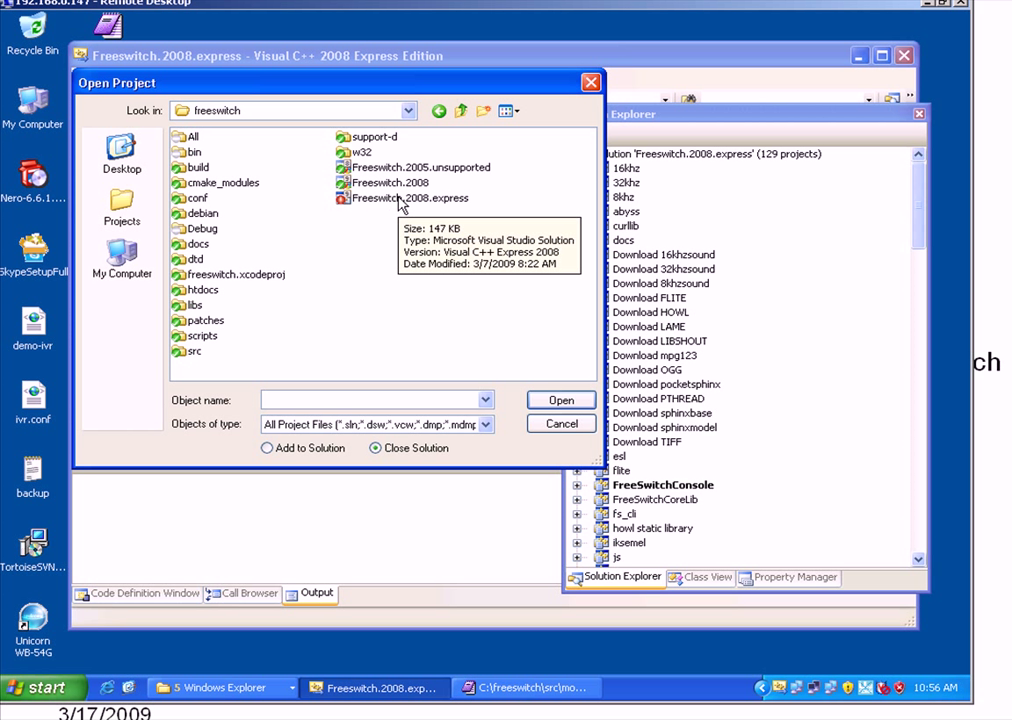
click(408, 198)
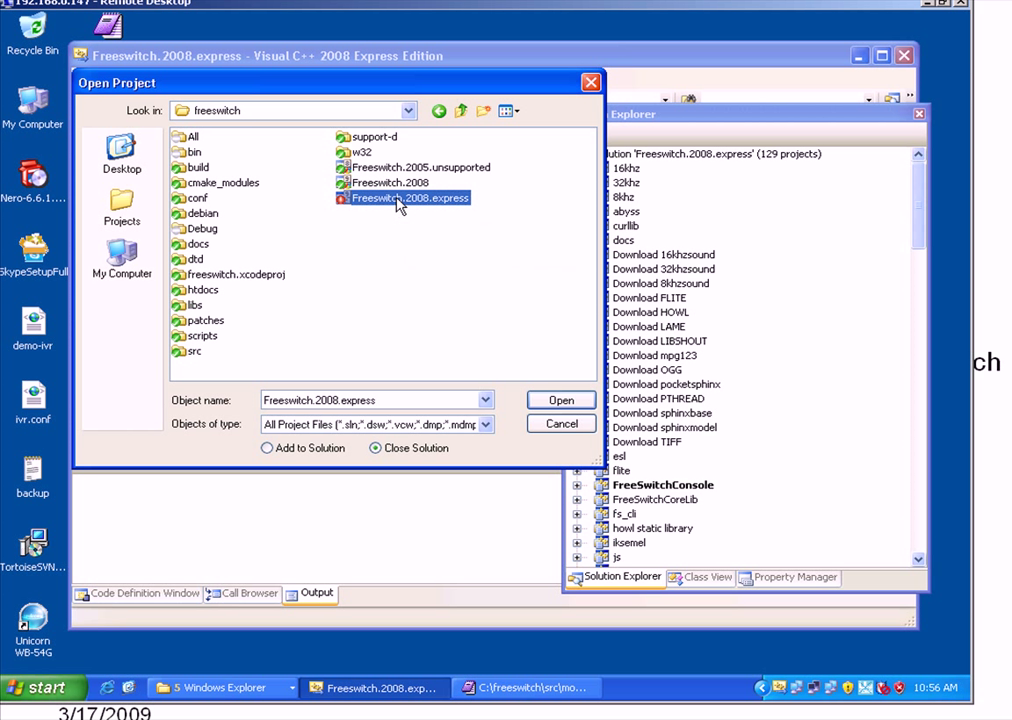
mouse_move(561, 423)
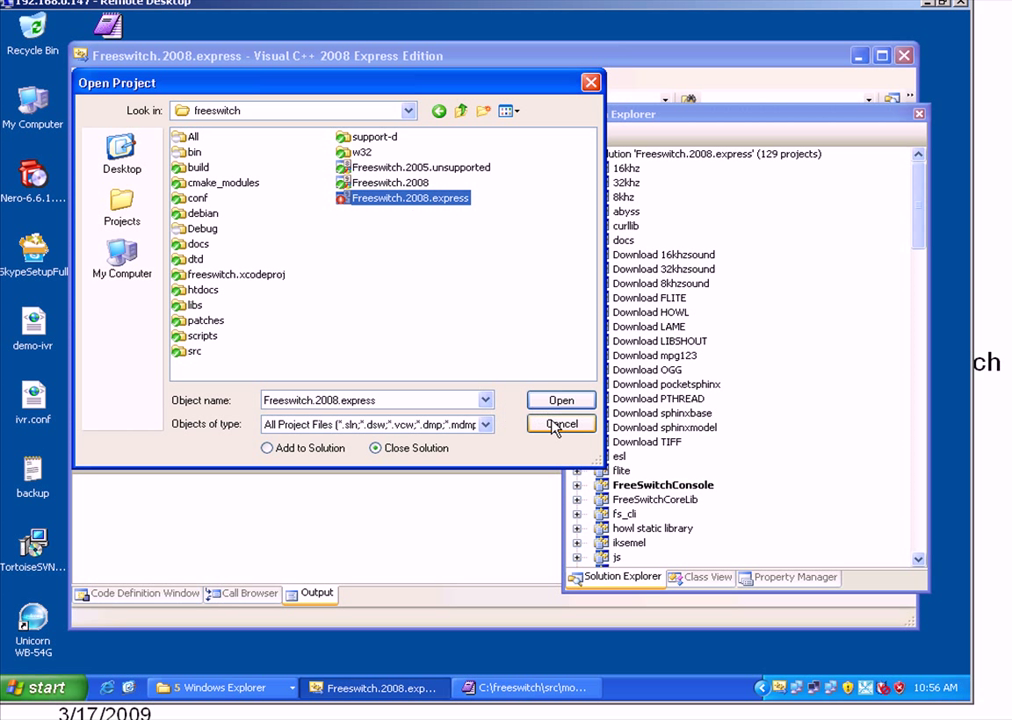
click(561, 423)
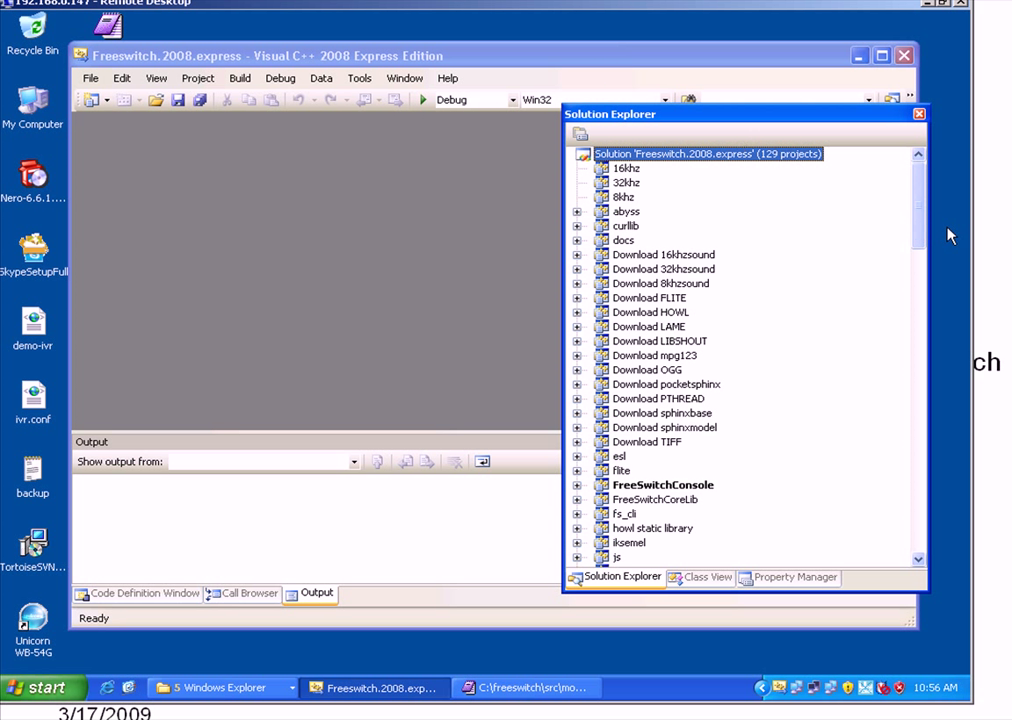
mouse_move(905, 165)
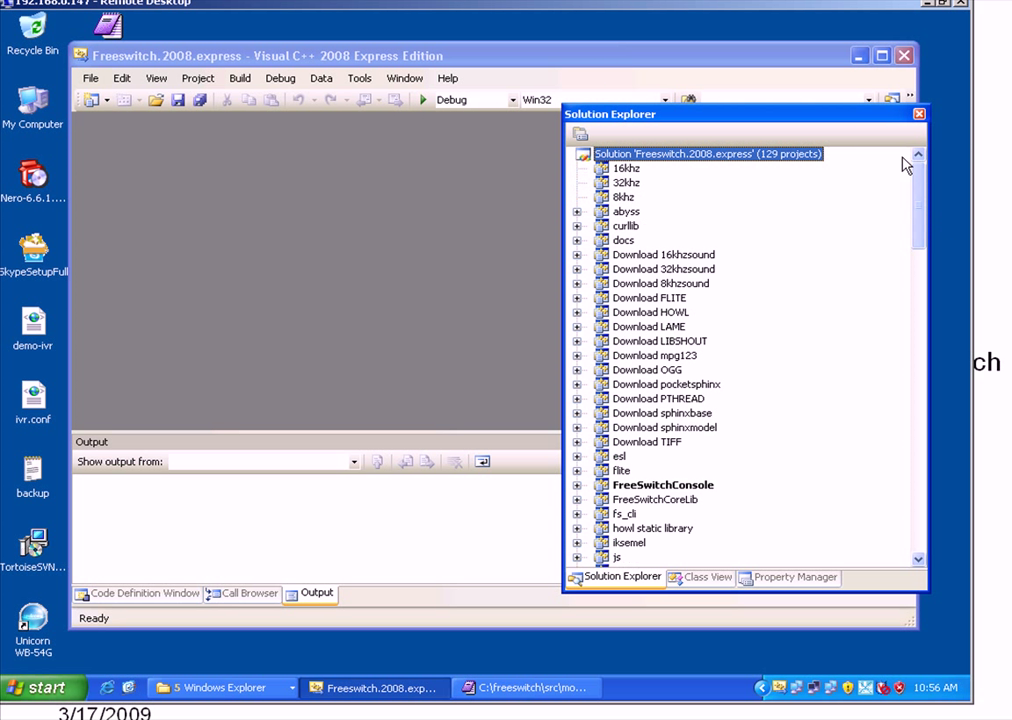
mouse_move(728, 170)
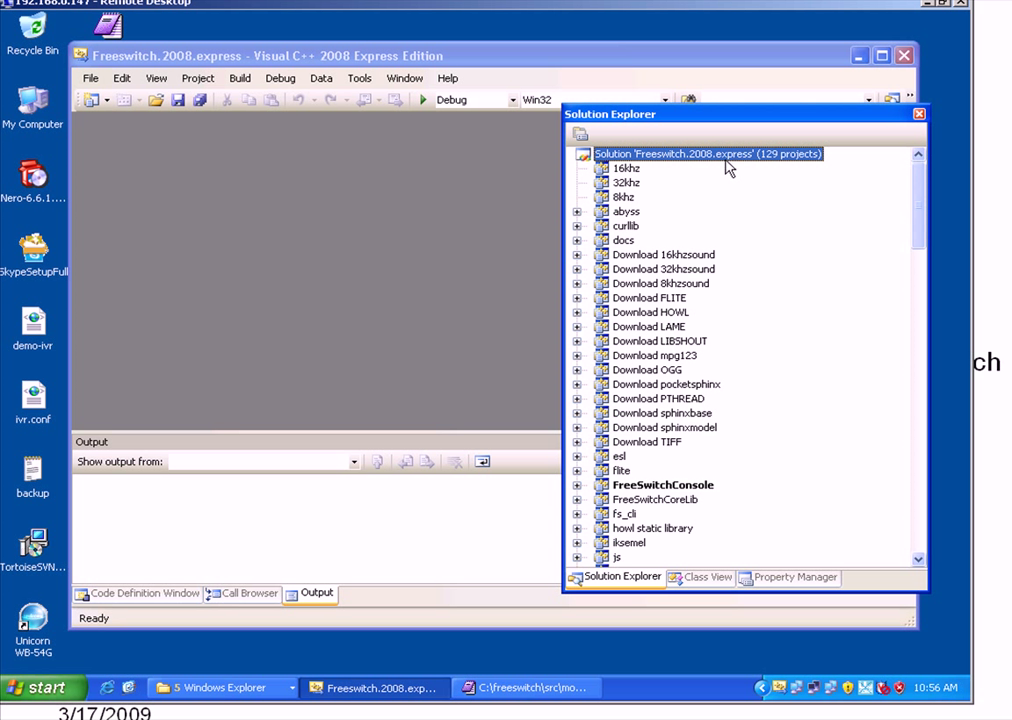
right_click(710, 153)
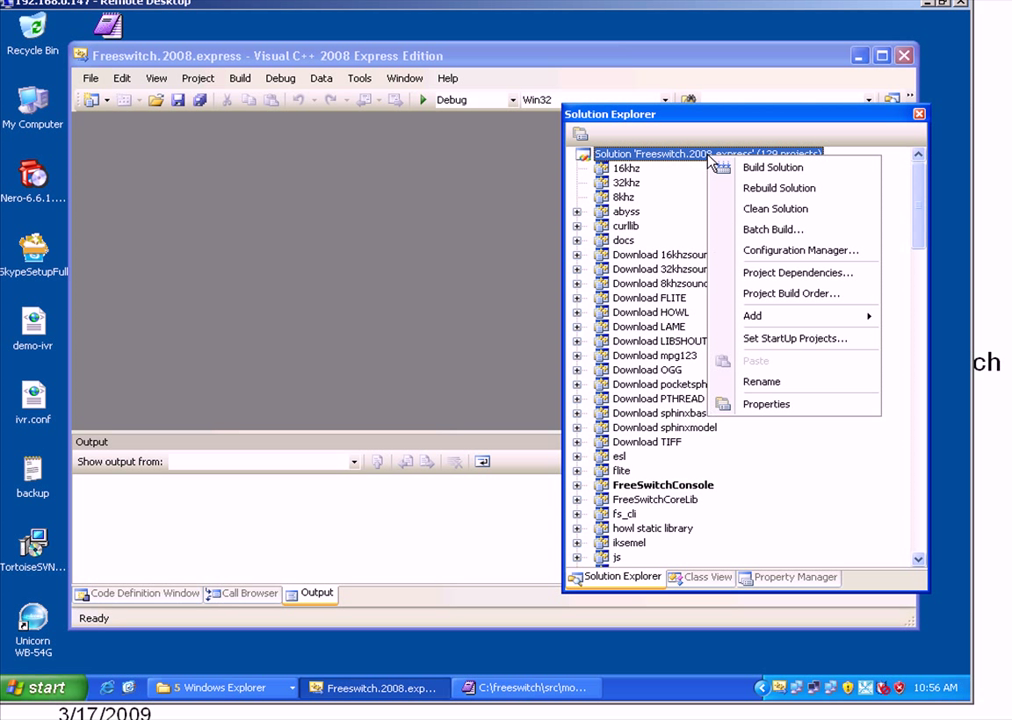
click(800, 250)
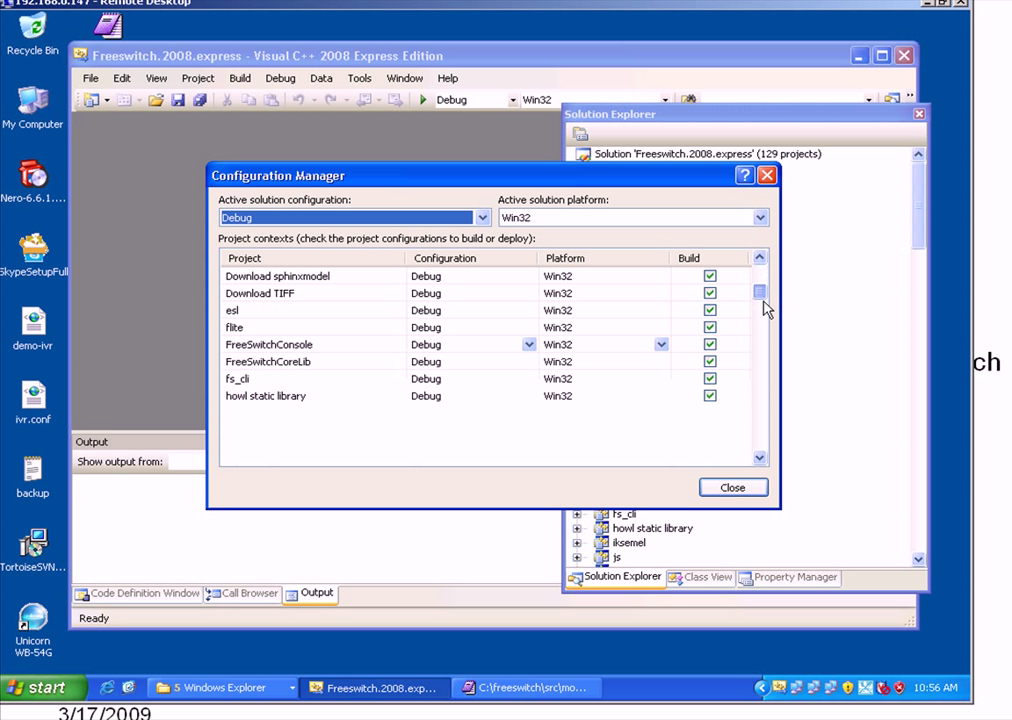
scroll(down, 3)
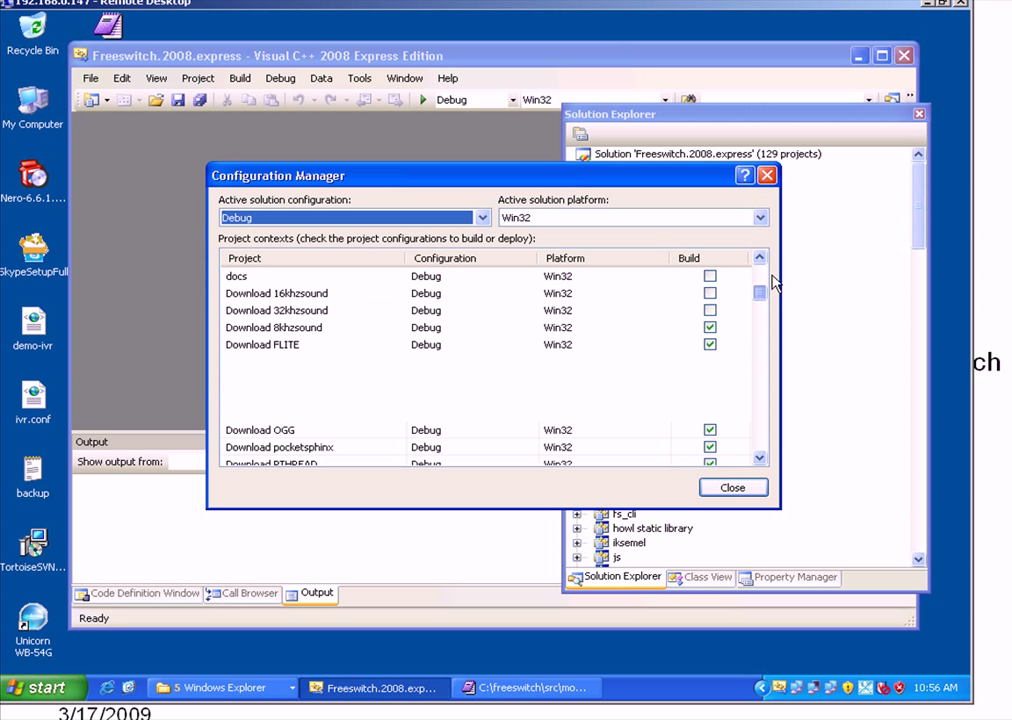
click(760, 217)
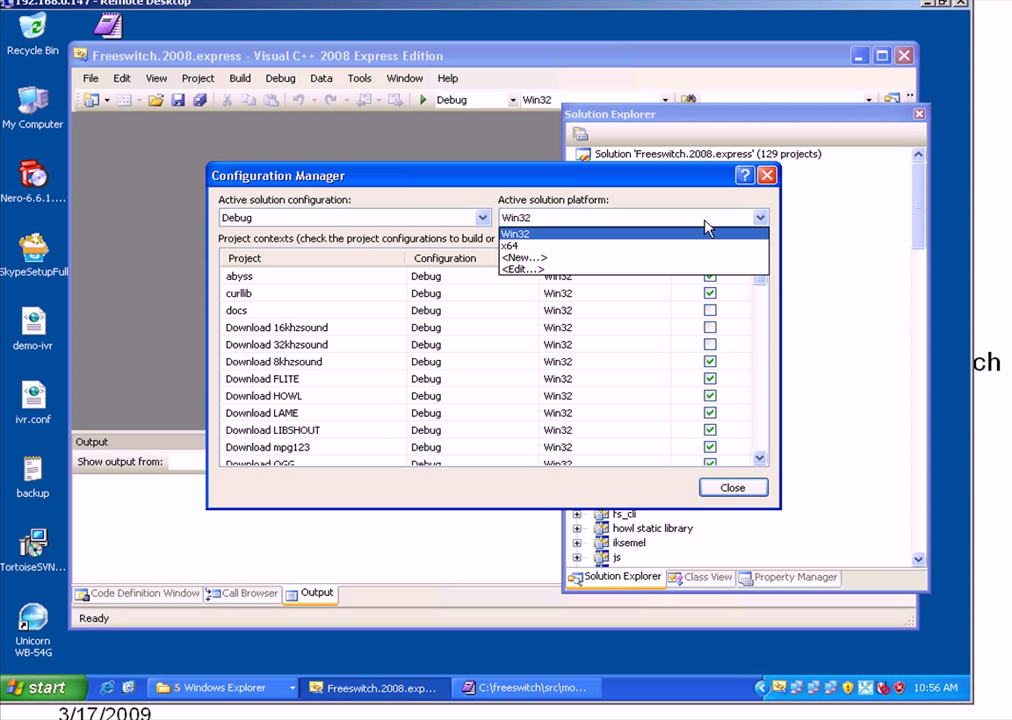
click(515, 233)
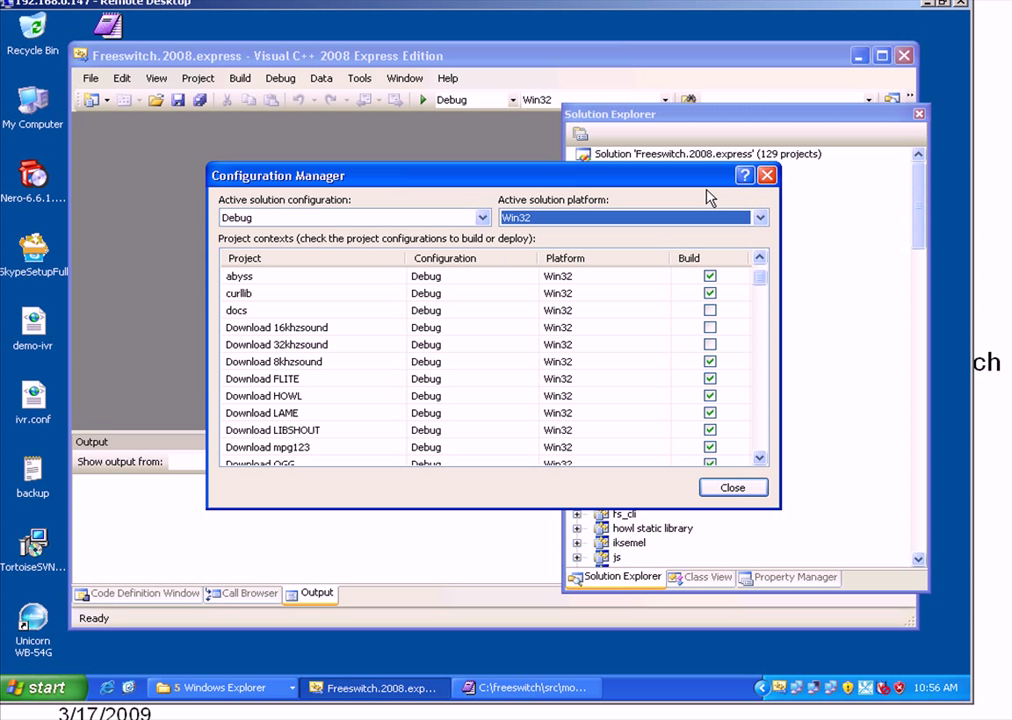
click(732, 487)
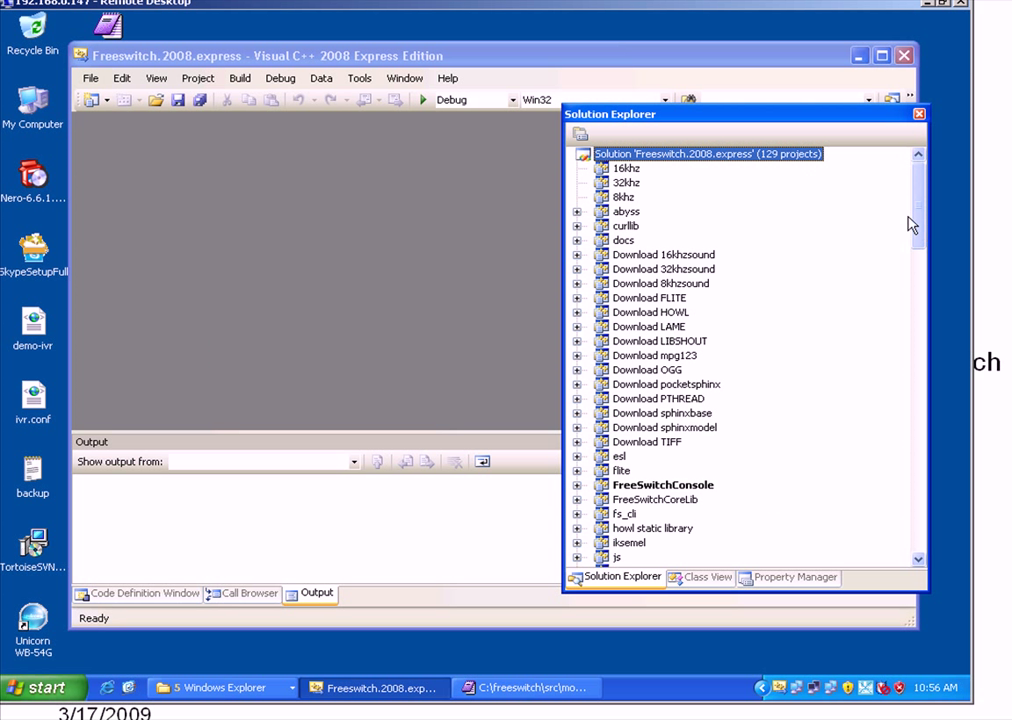
Add mod_skypiax.2008 from C:\freeswitch\src\mod\endpoints\mod_skypiax to the solution
right_click(710, 153)
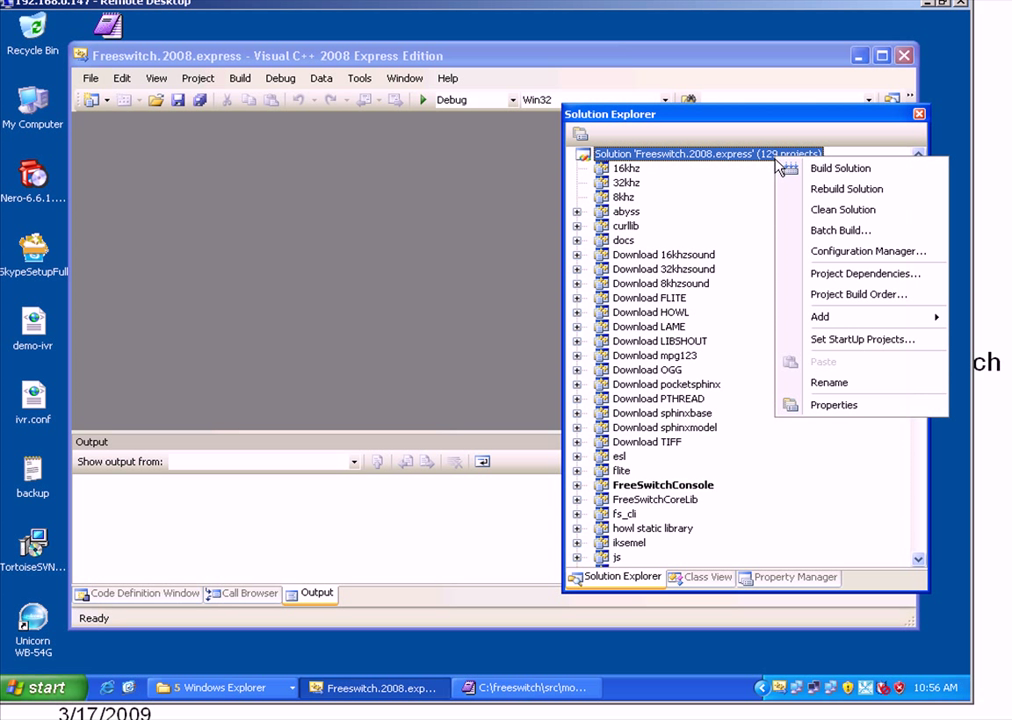
mouse_move(820, 316)
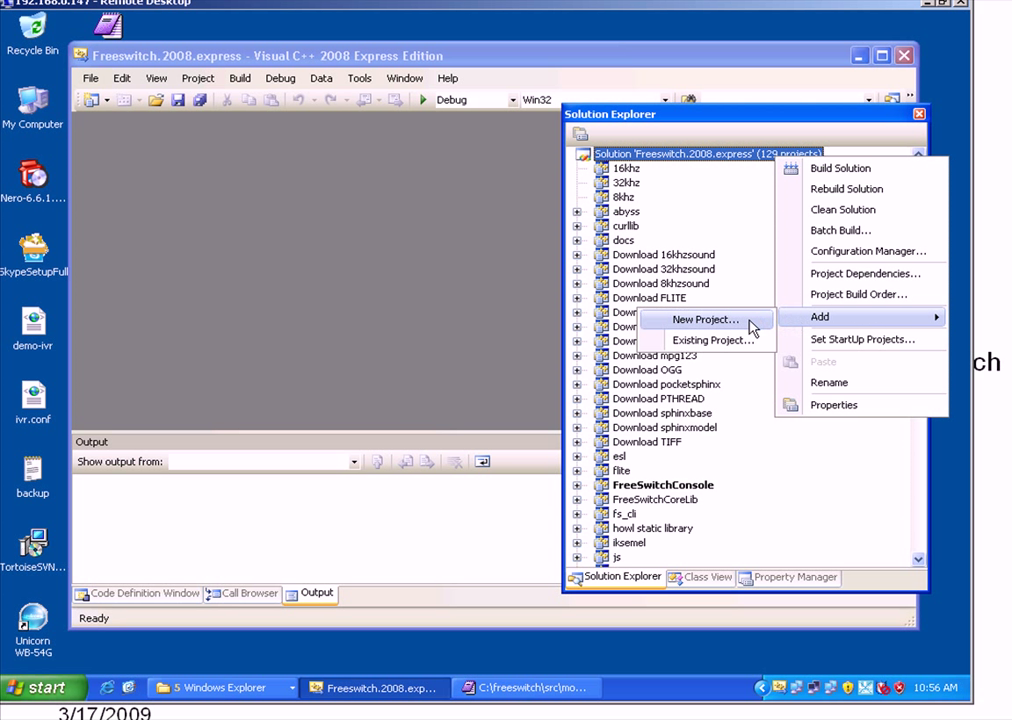
click(713, 340)
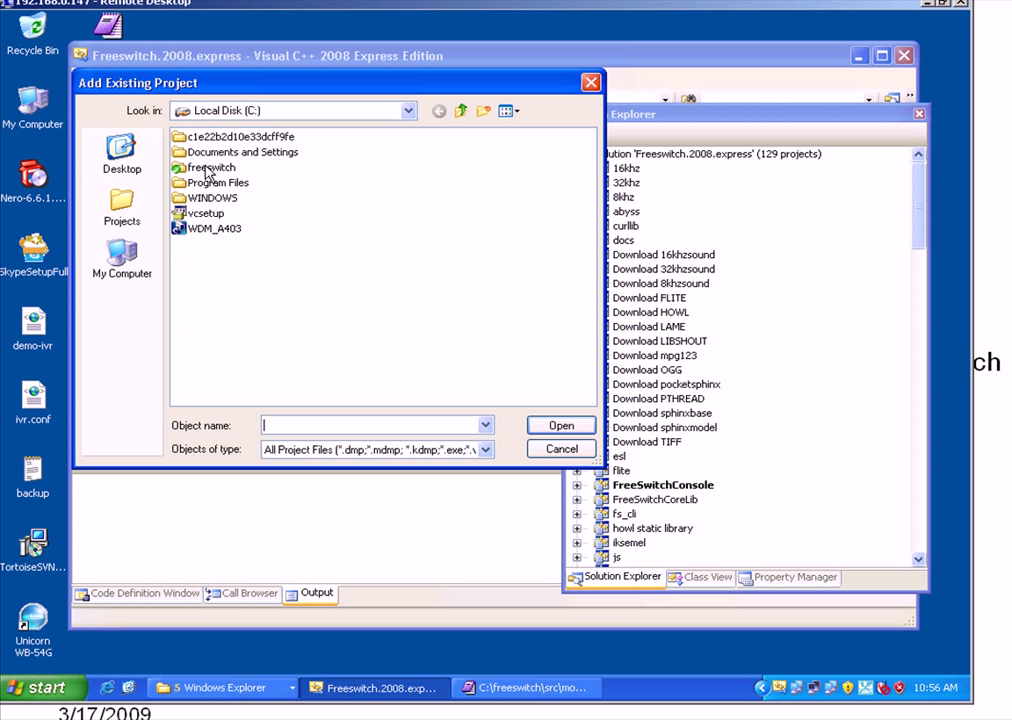
double_click(210, 167)
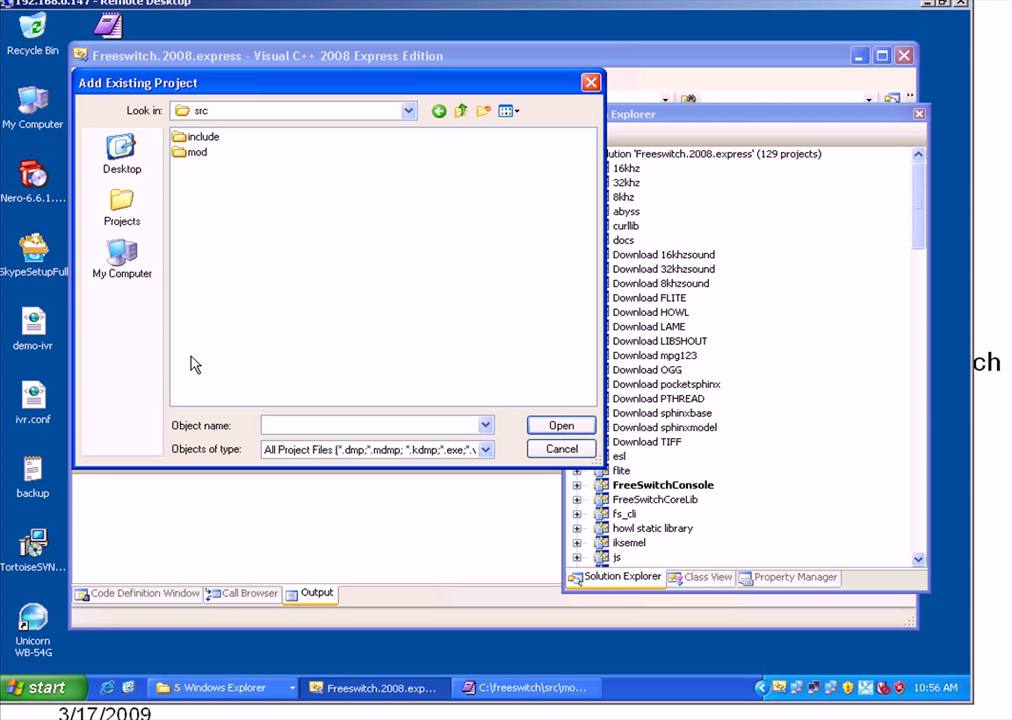
double_click(196, 152)
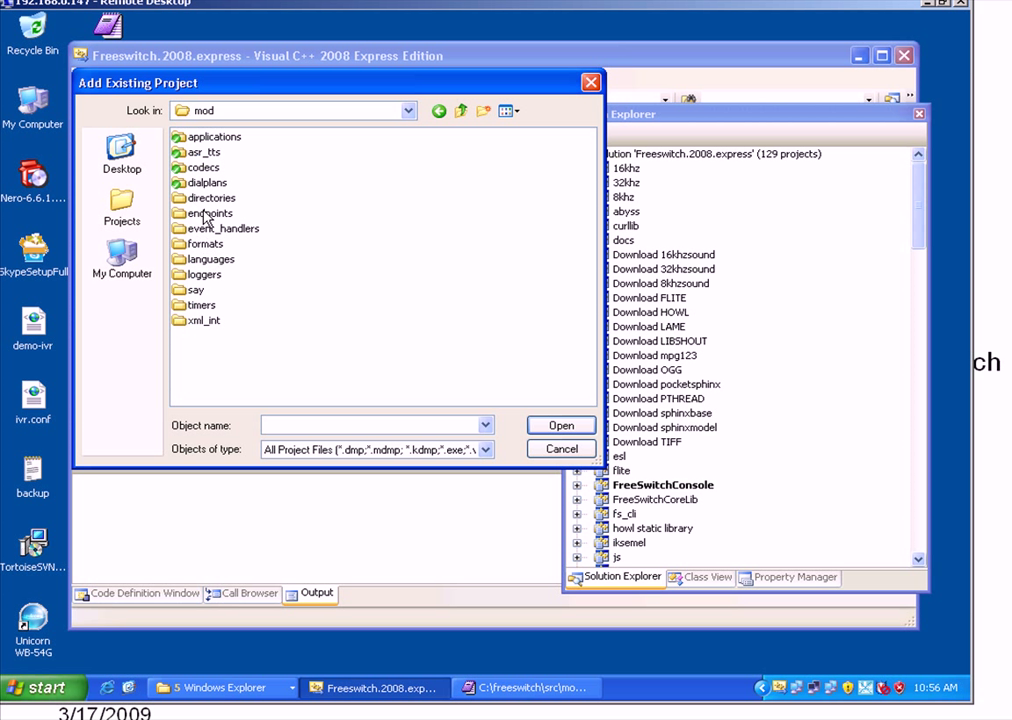
double_click(210, 213)
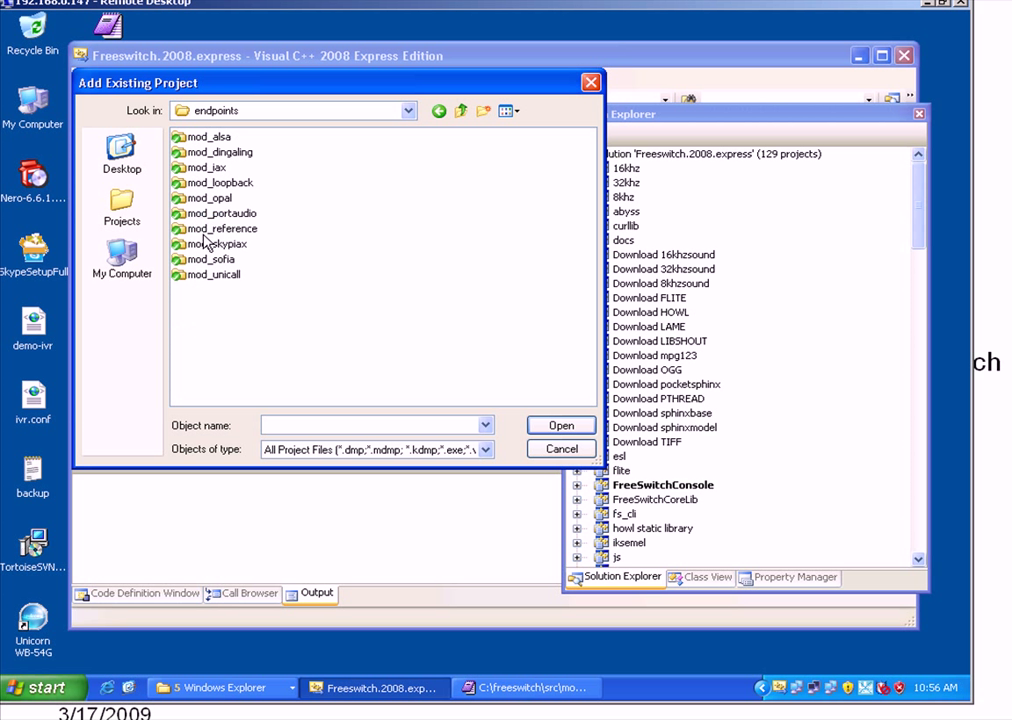
double_click(220, 243)
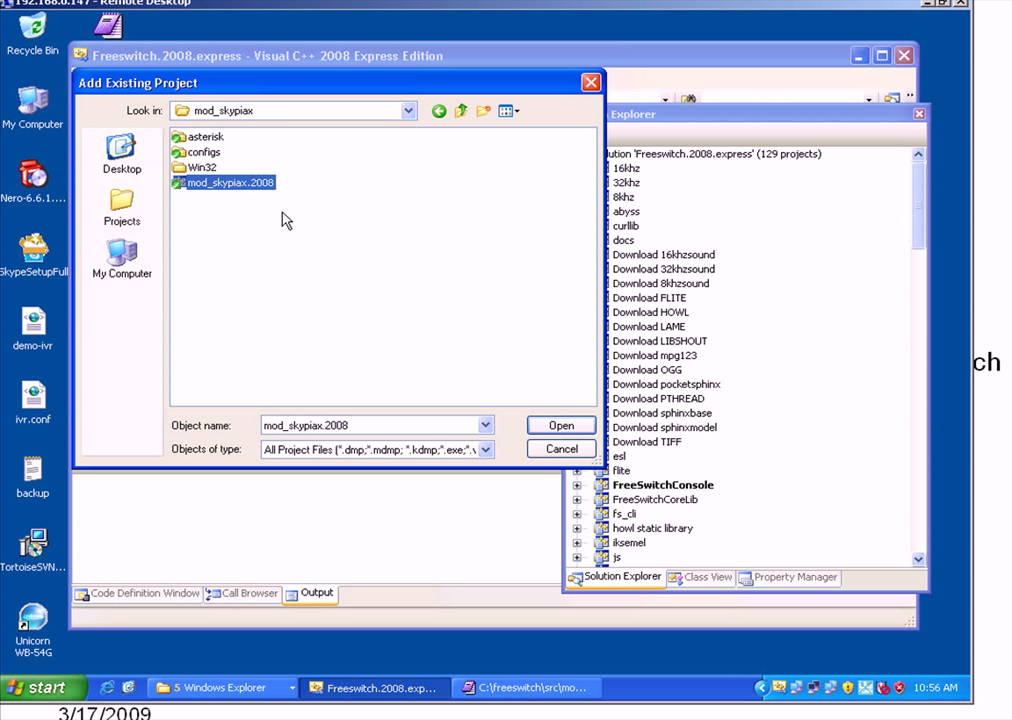
click(561, 425)
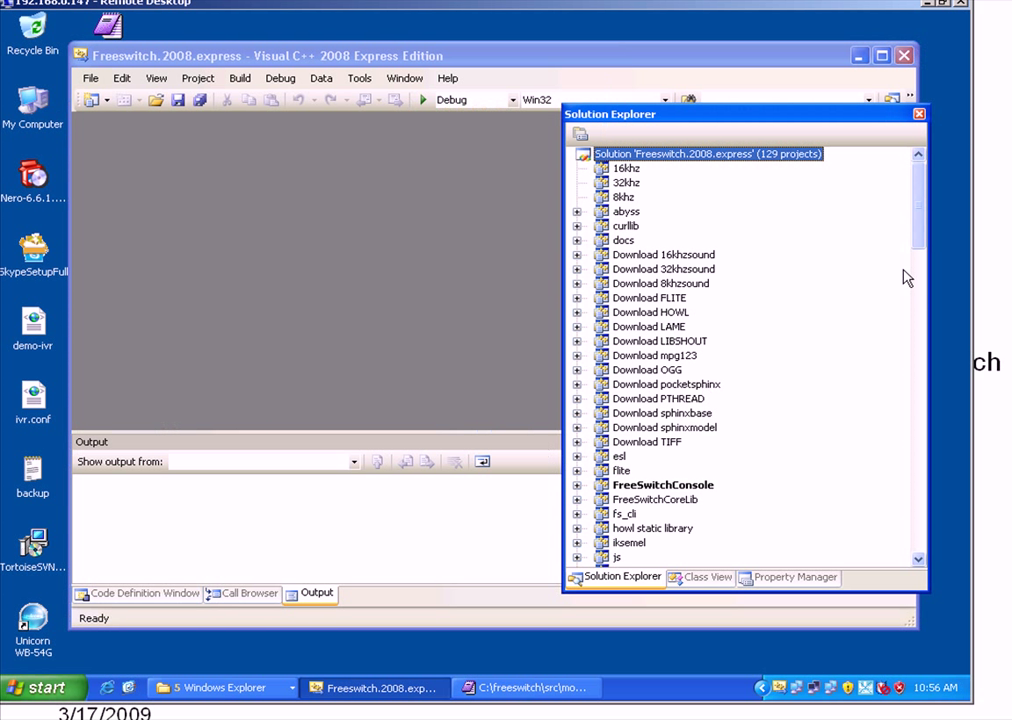
Select the 16khz project in Solution Explorer and bring up its options
click(663, 254)
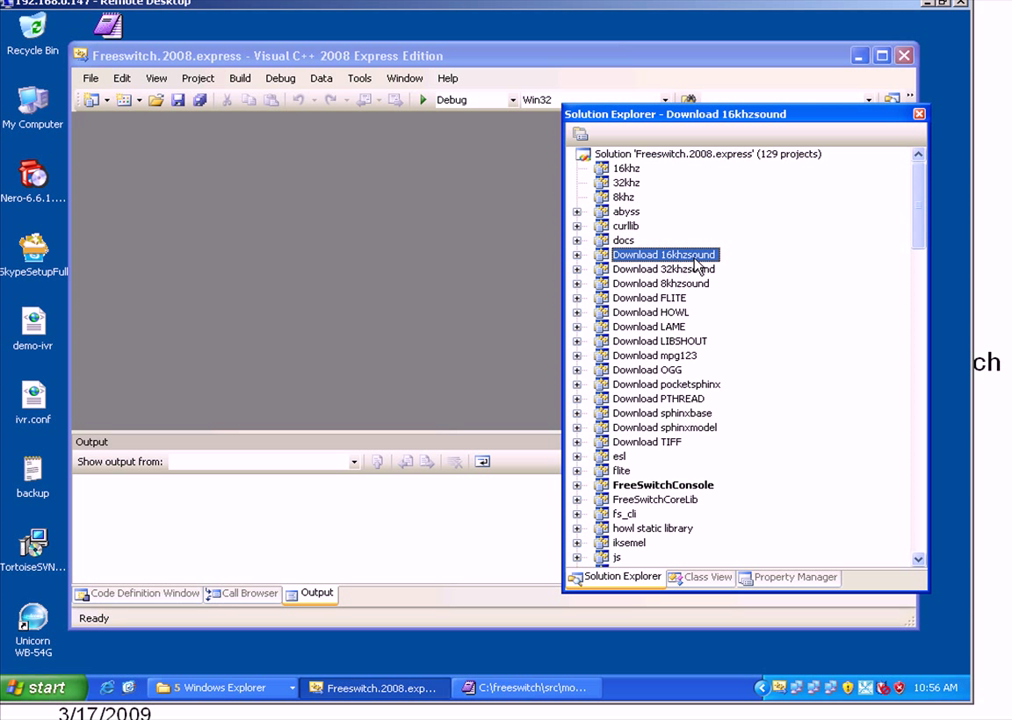
mouse_move(680, 265)
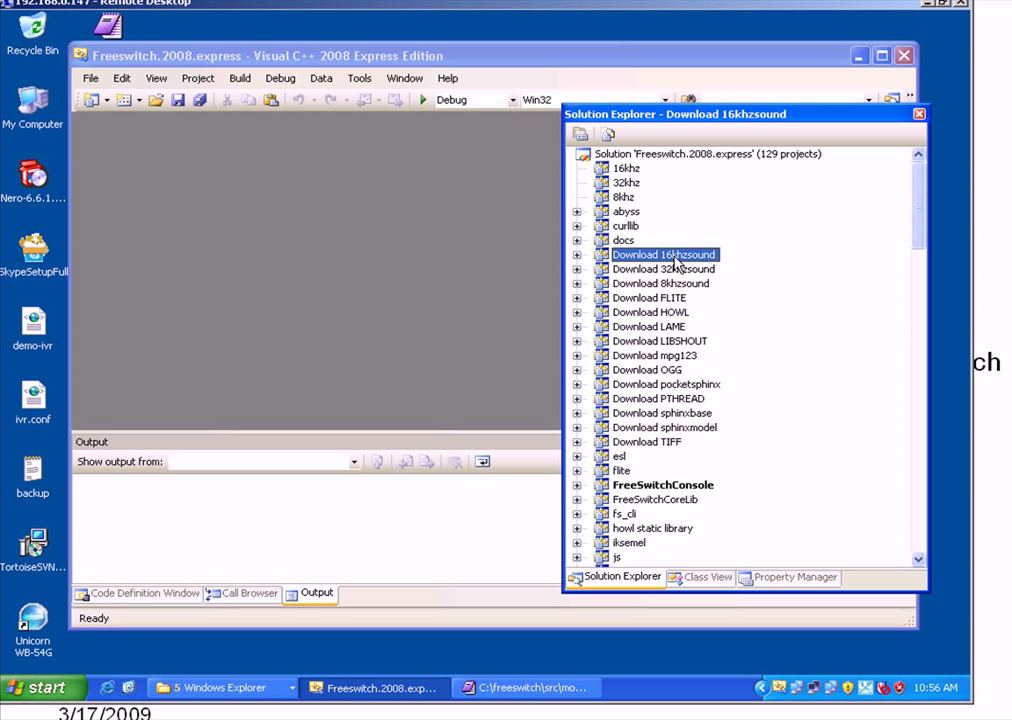
click(626, 168)
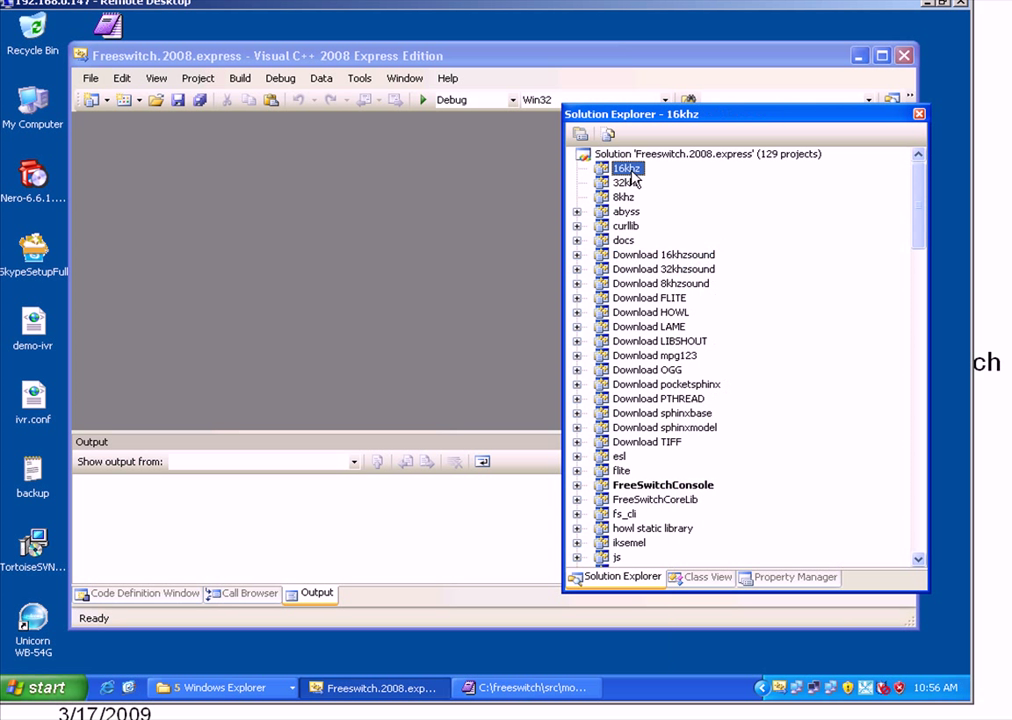
right_click(627, 168)
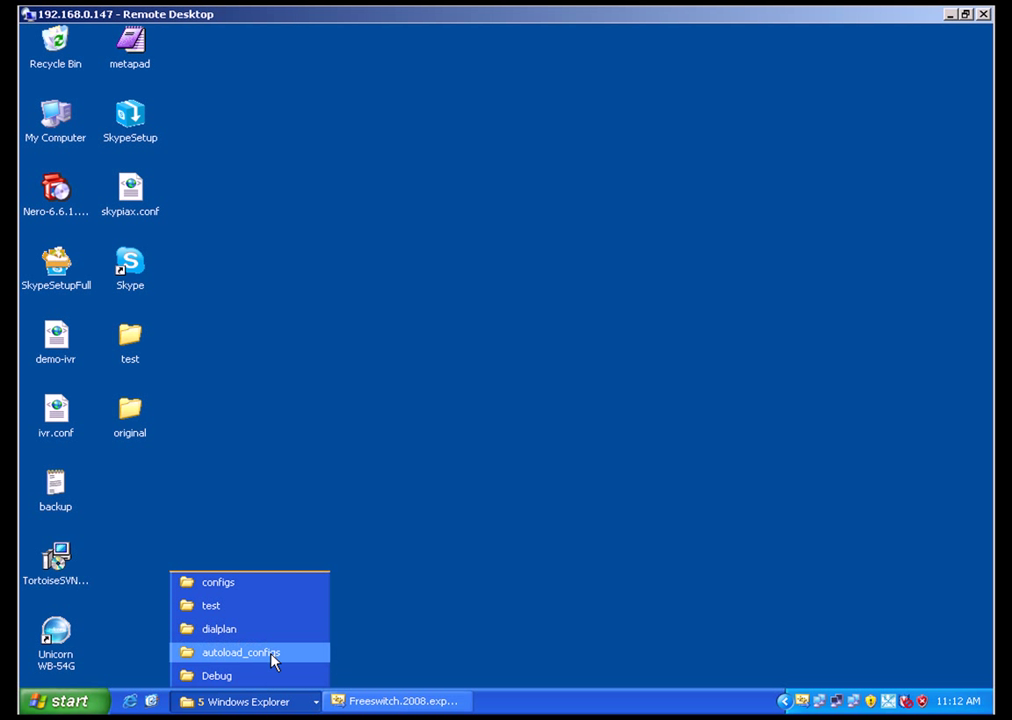
Switch to the mod_skypiax configs folder and open startskype.bat in metapad
click(217, 581)
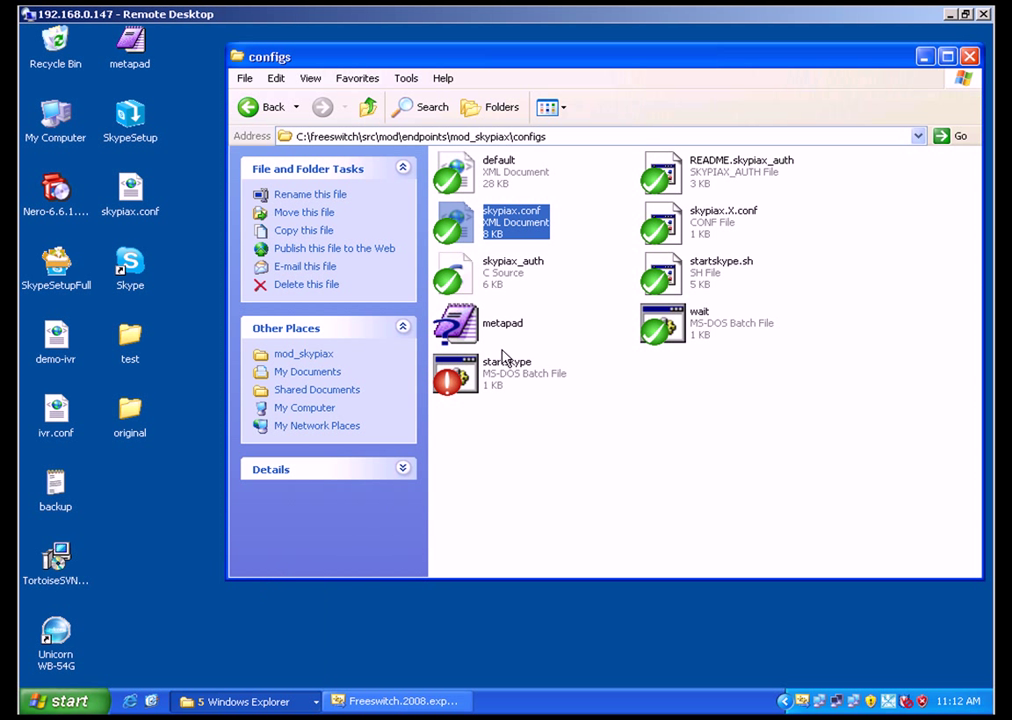
double_click(507, 373)
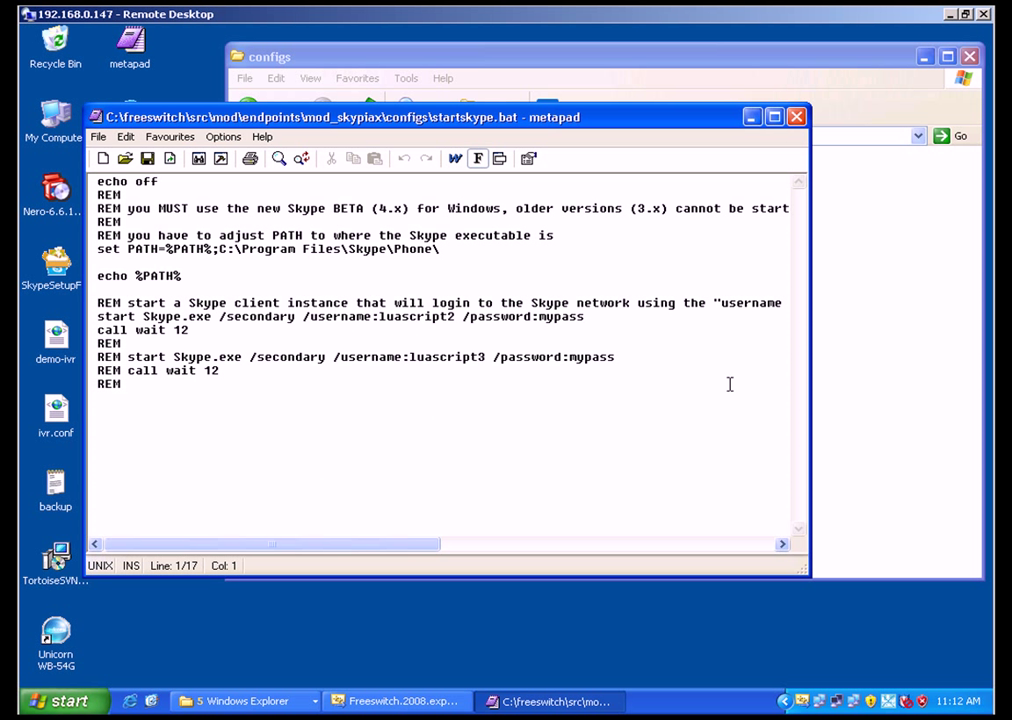
mouse_move(728, 384)
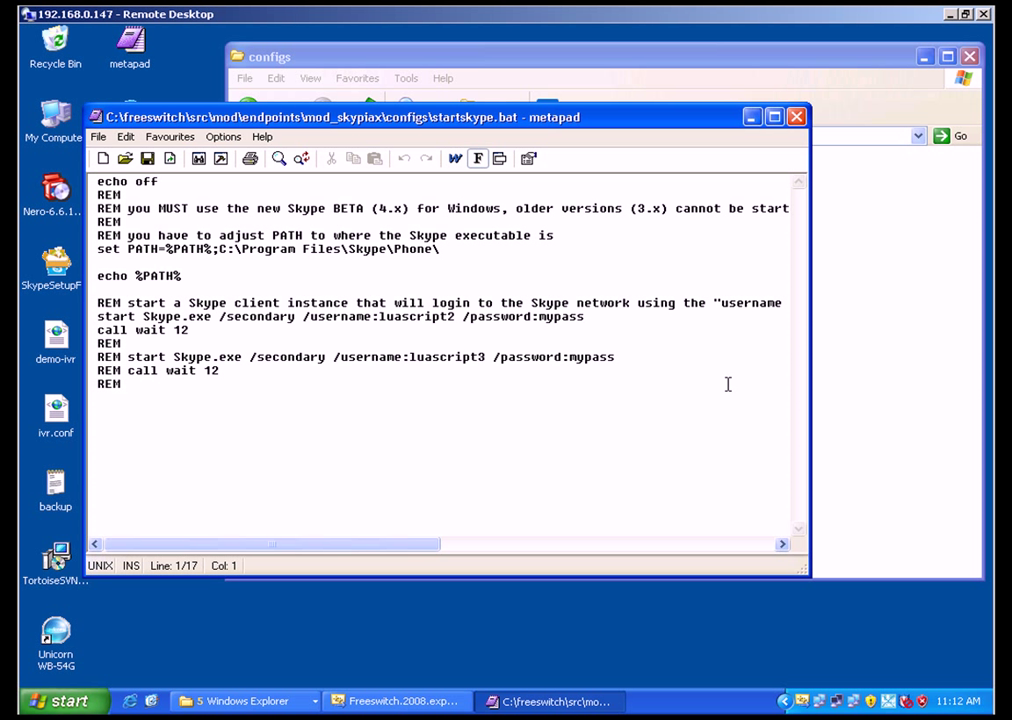
mouse_move(250, 261)
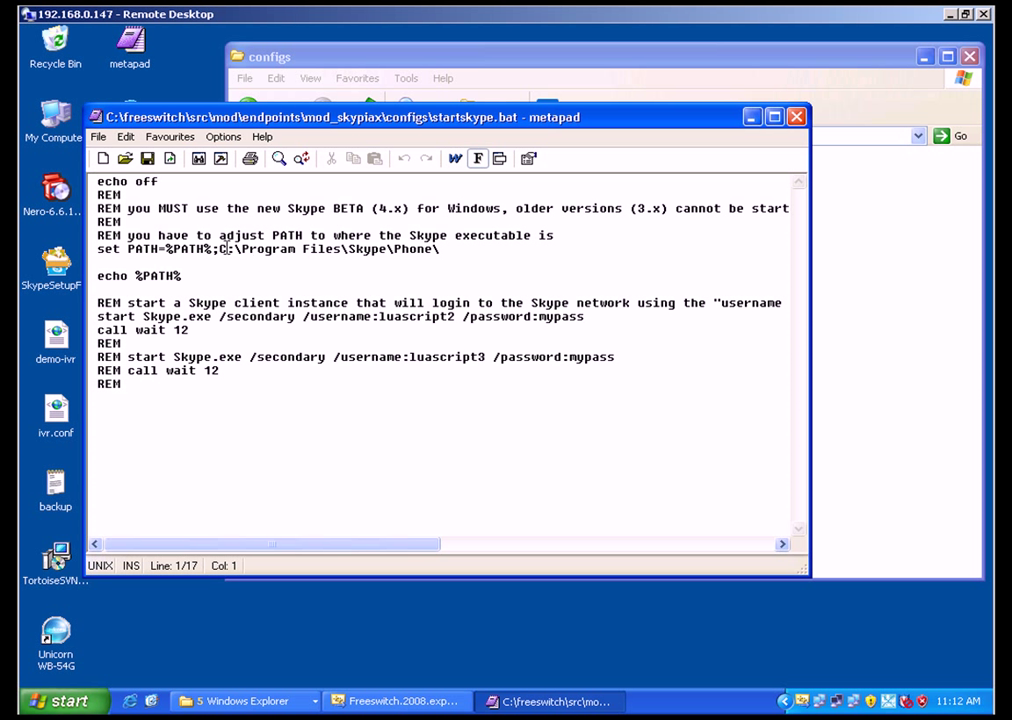
drag(230, 248, 447, 248)
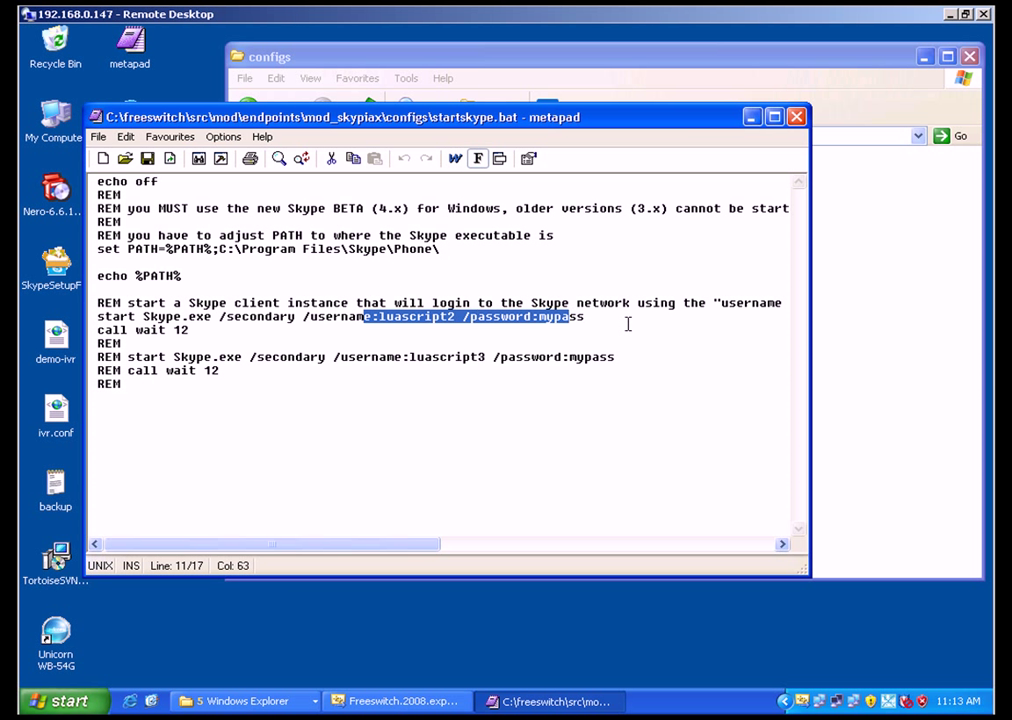
click(100, 398)
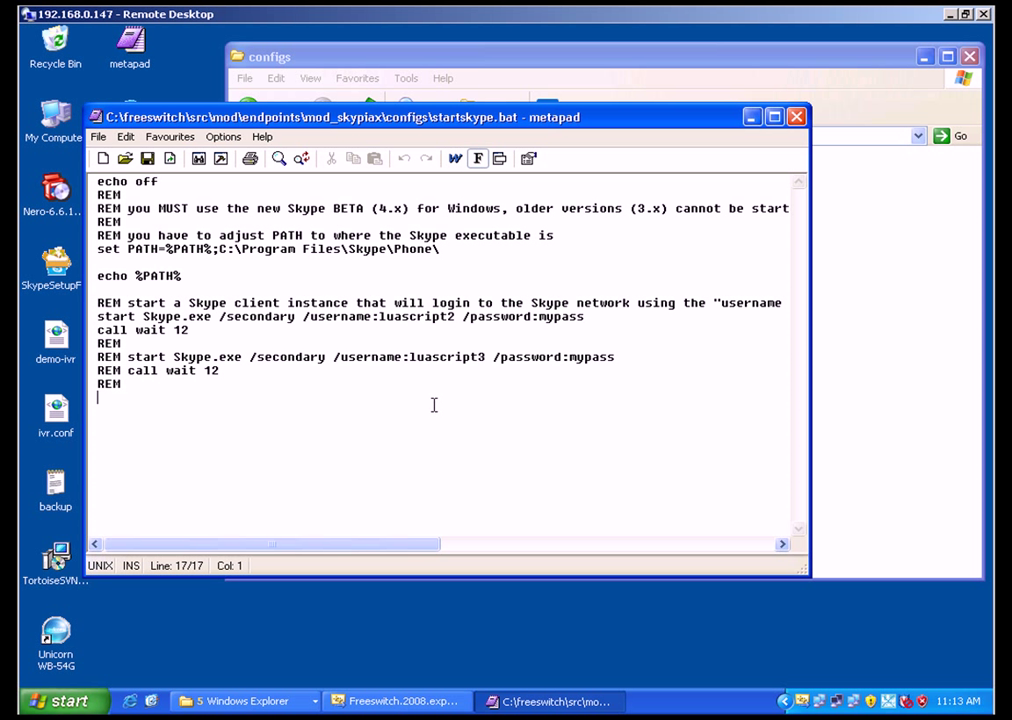
mouse_move(808, 140)
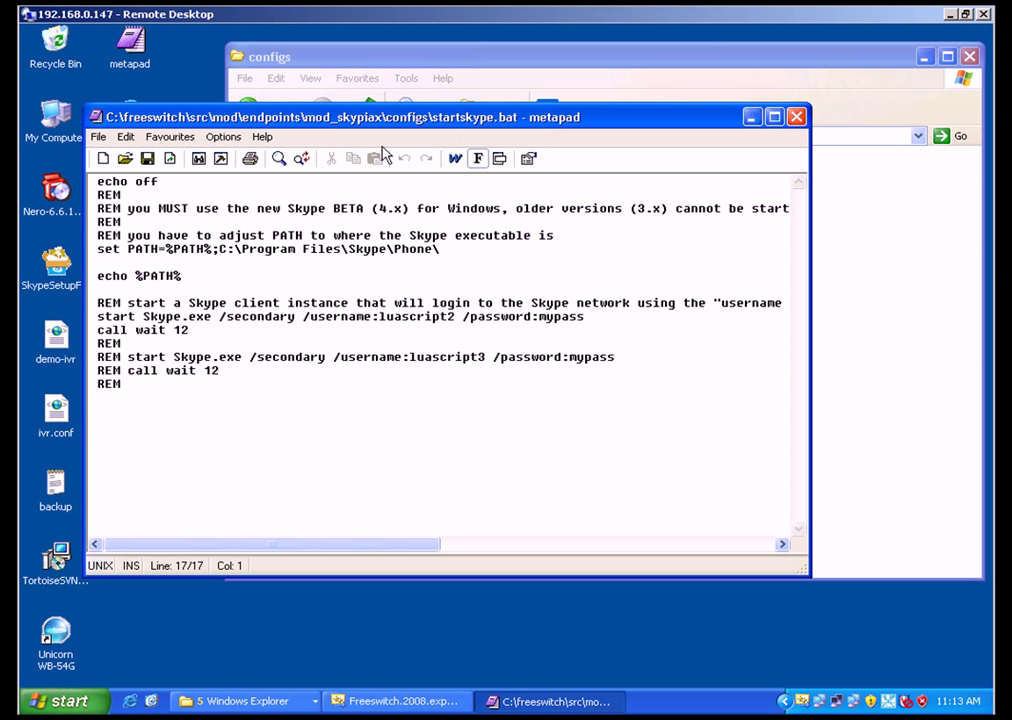
mouse_move(20, 667)
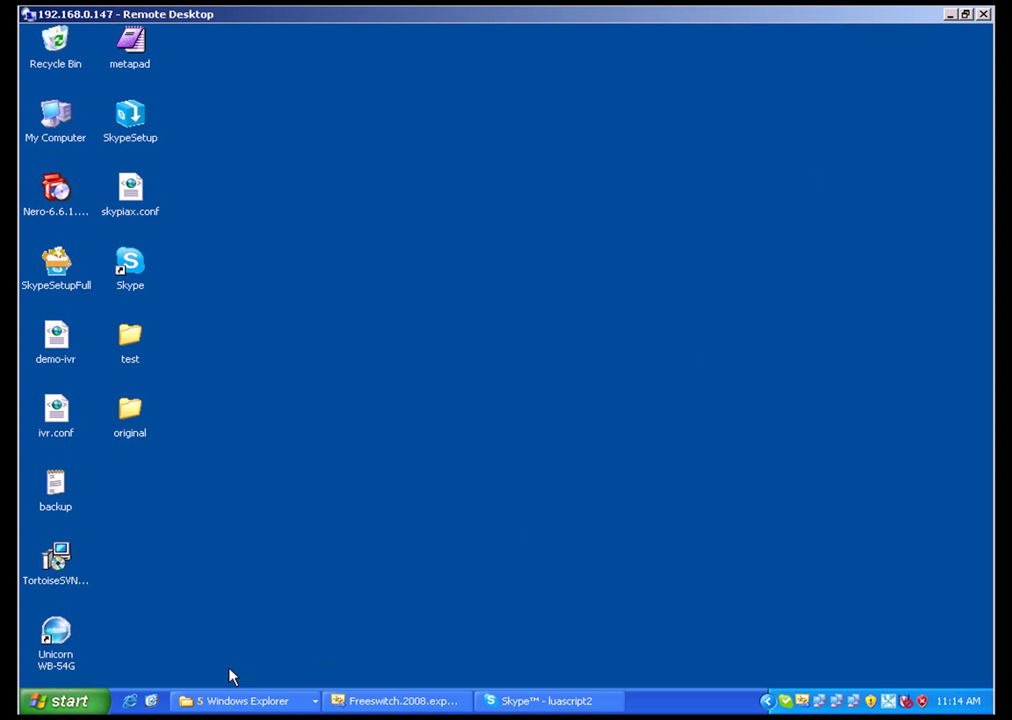
Bring up the autoload_configs folder, then the mod_skypiax configs folder beside it
click(244, 700)
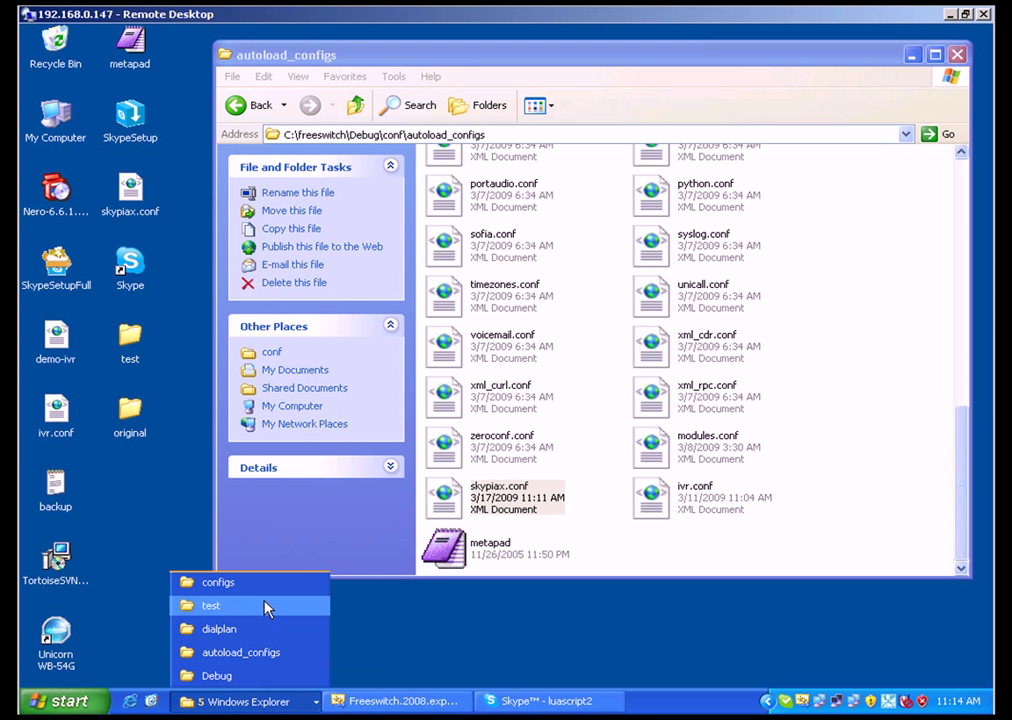
click(218, 582)
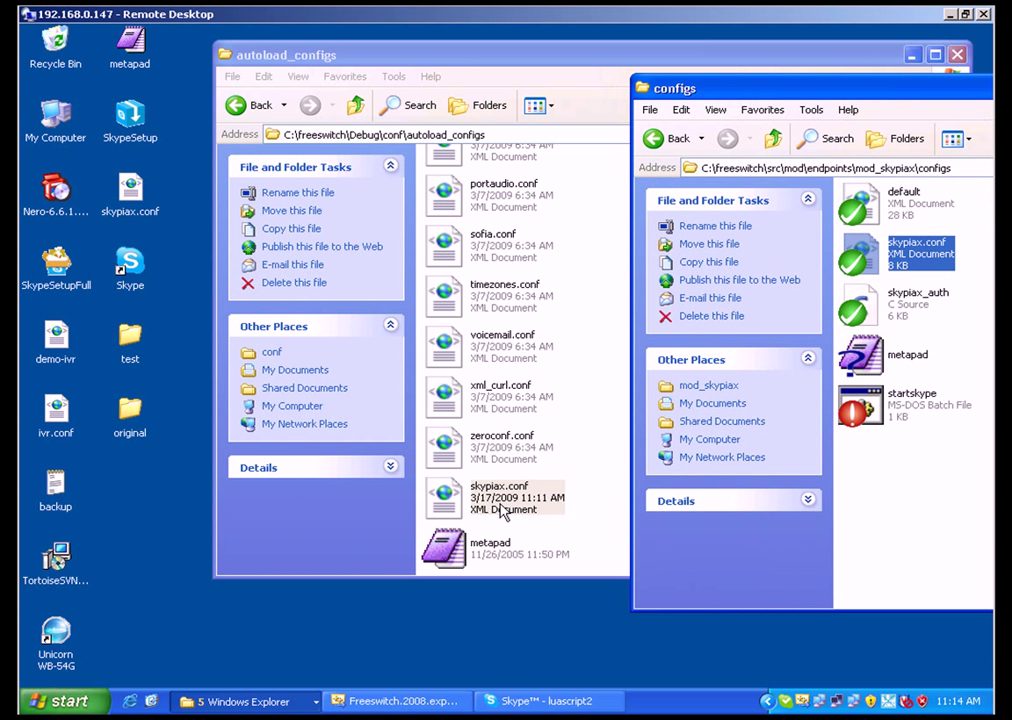
Open autoload_configs skypiax.conf with the luascript2 interface in metapad, select its text, and close it
double_click(498, 497)
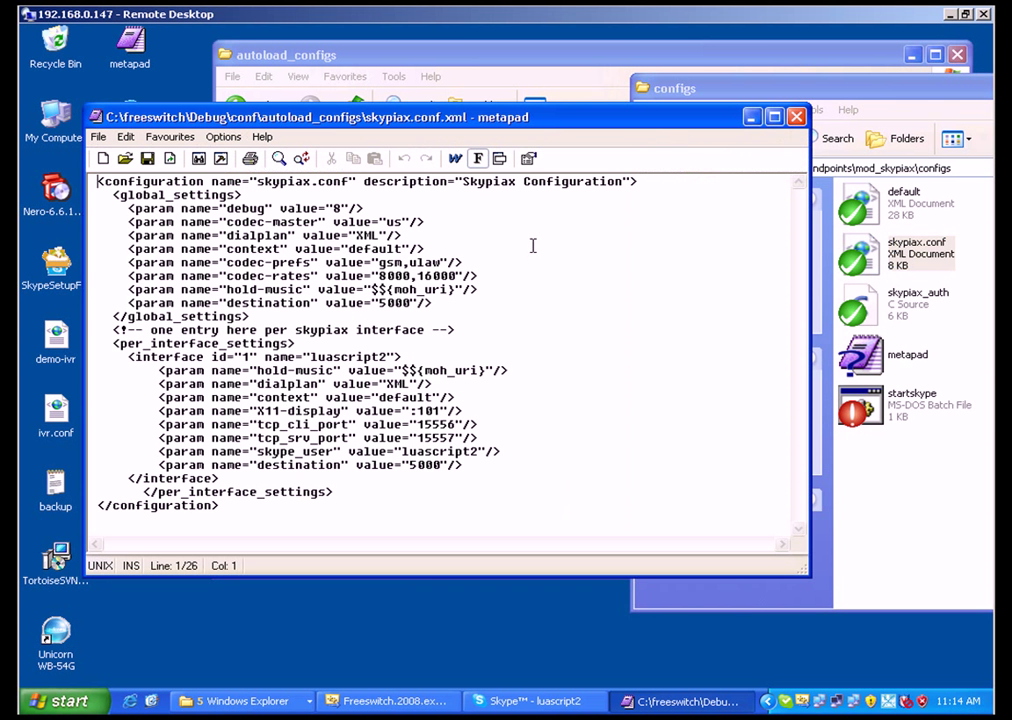
mouse_move(333, 353)
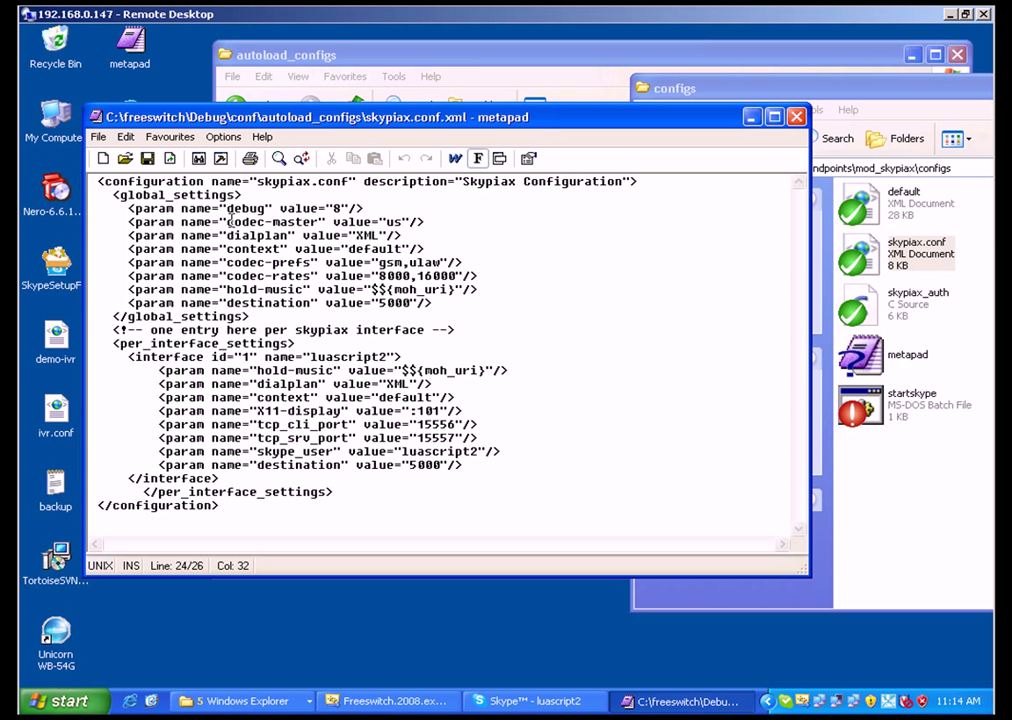
drag(235, 208, 513, 465)
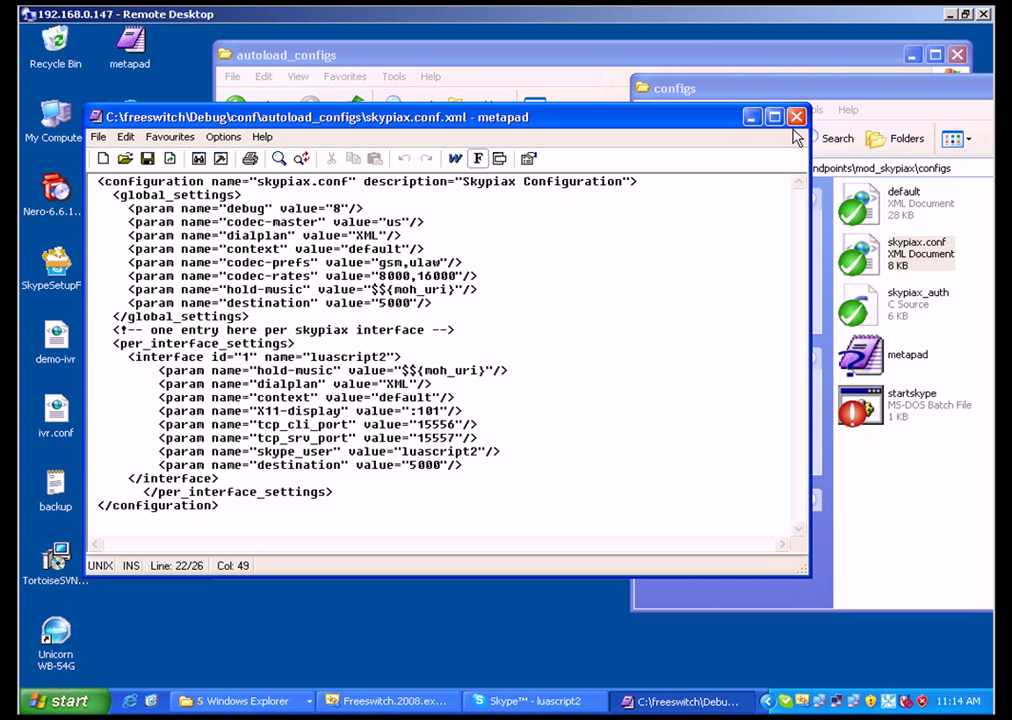
click(796, 117)
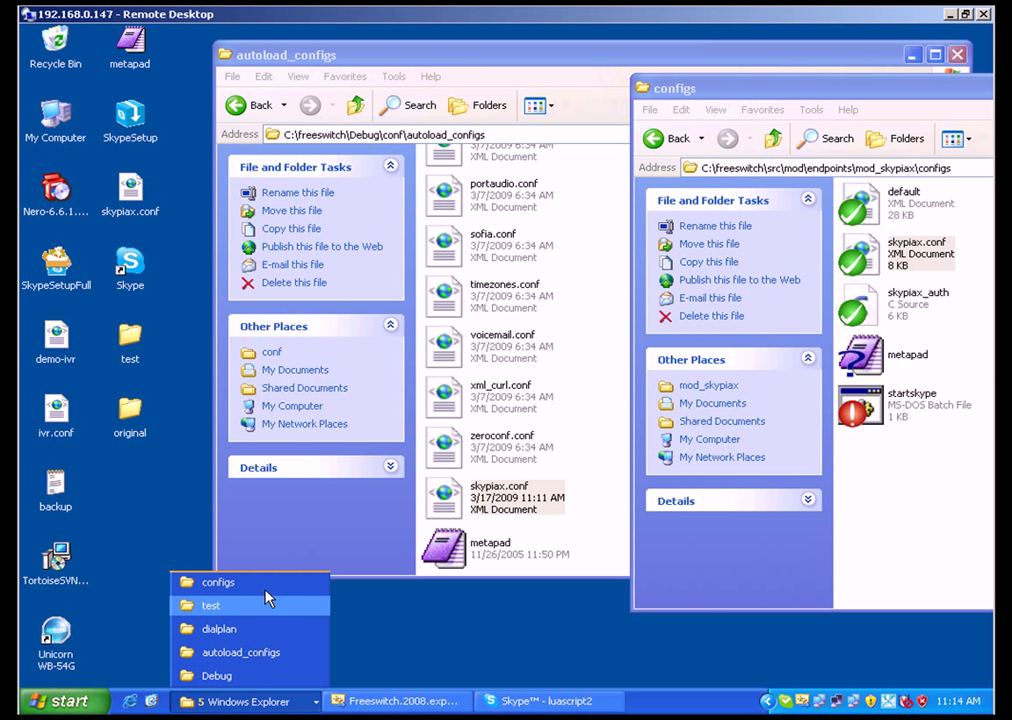
Run FreeSwitch.exe from the Debug folder and load mod_skypiax at the console
click(217, 675)
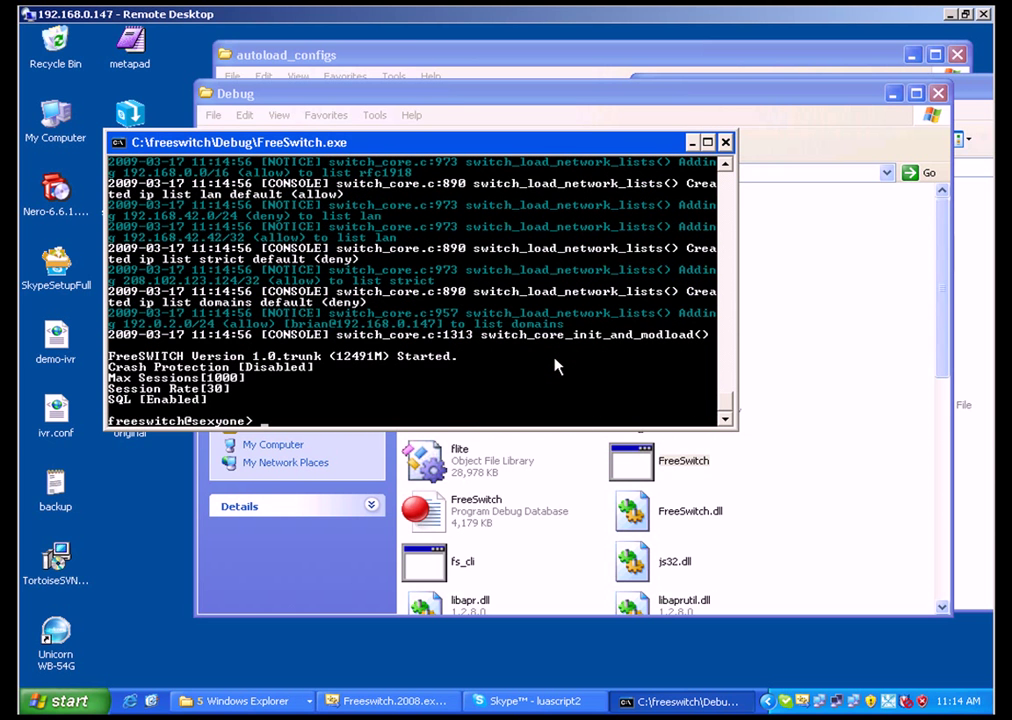
mouse_move(417, 417)
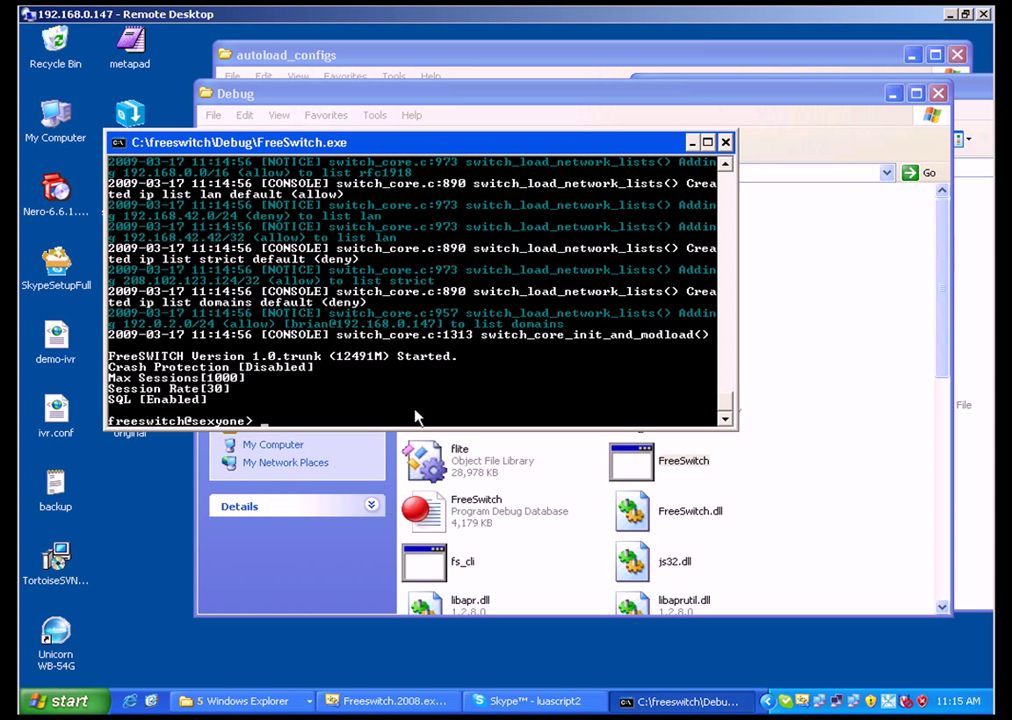
text(1)
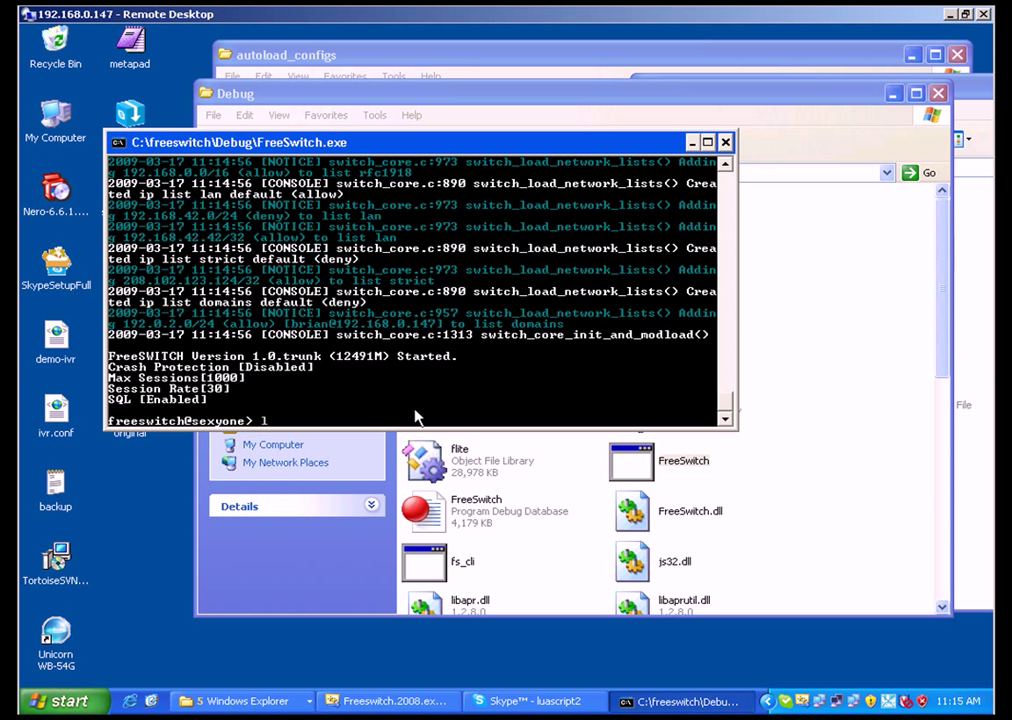
text(load)
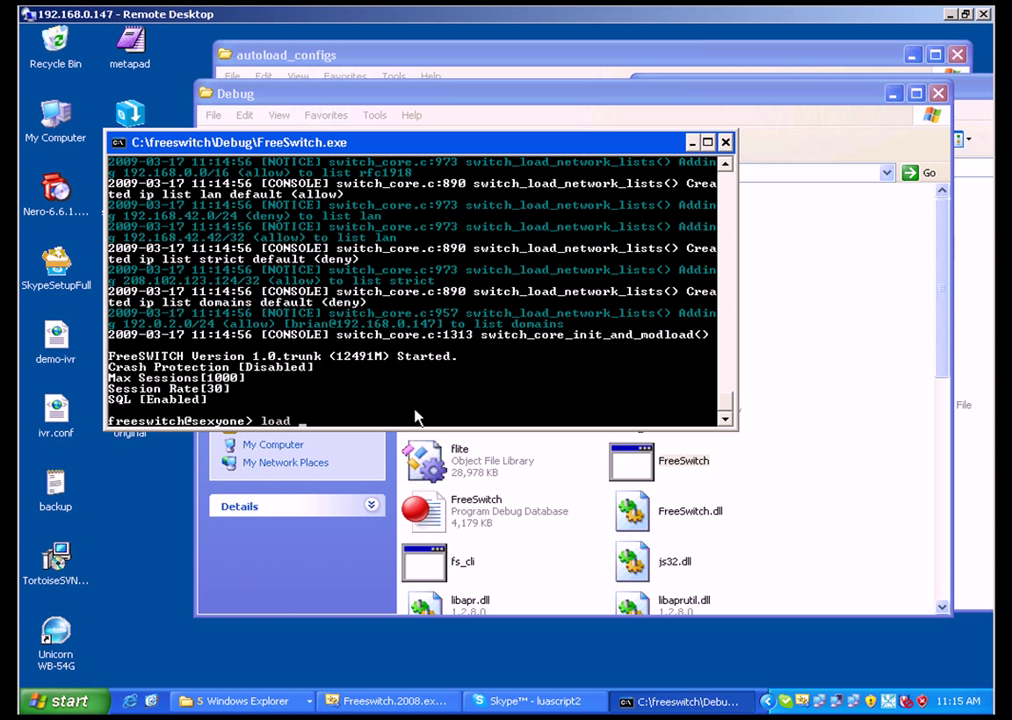
text(mod)
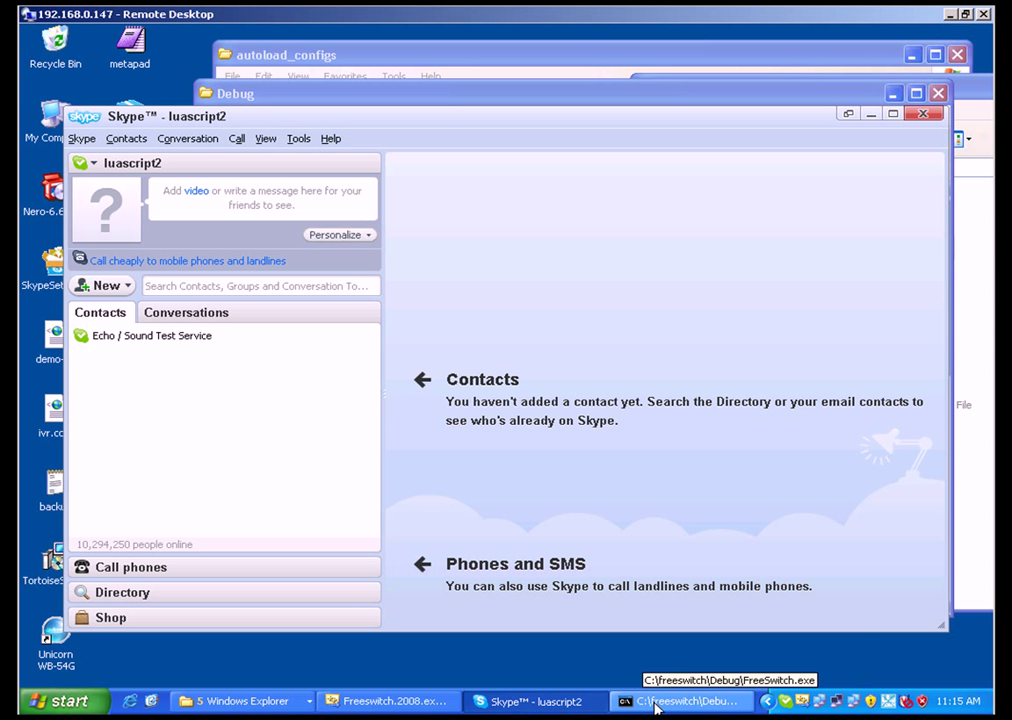
click(685, 700)
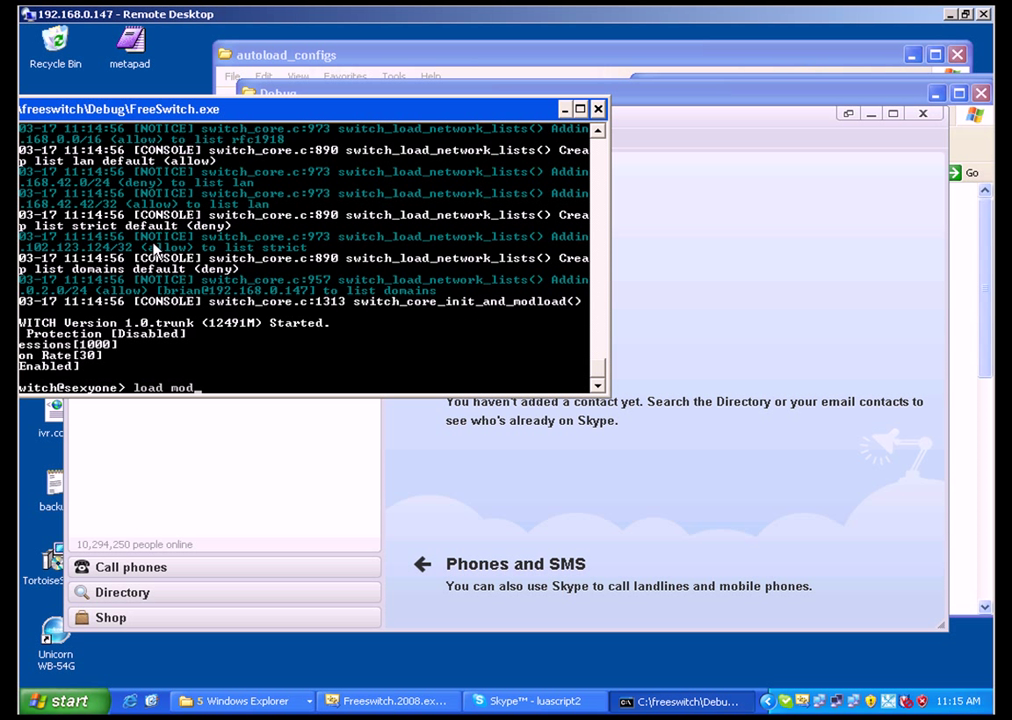
text(sky)
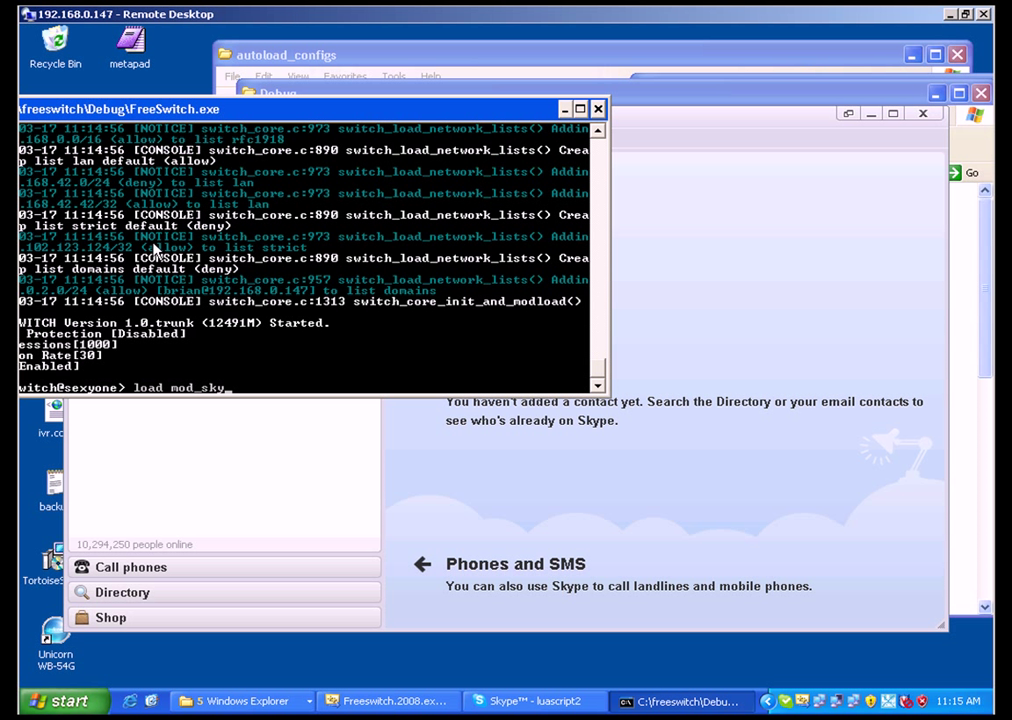
text(piax)
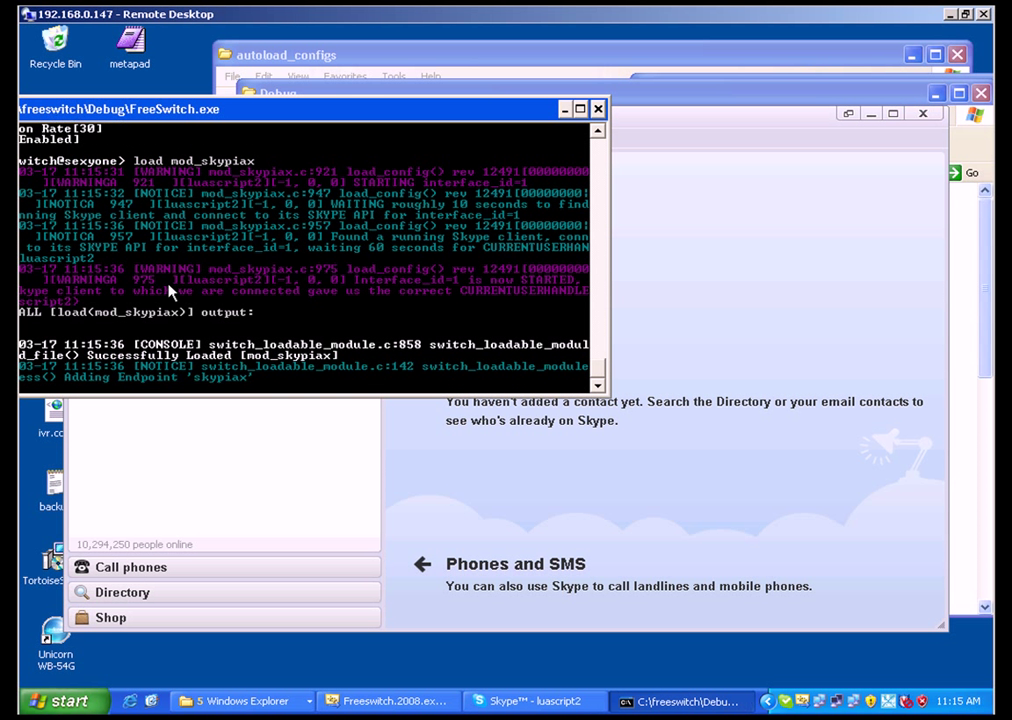
mouse_move(208, 388)
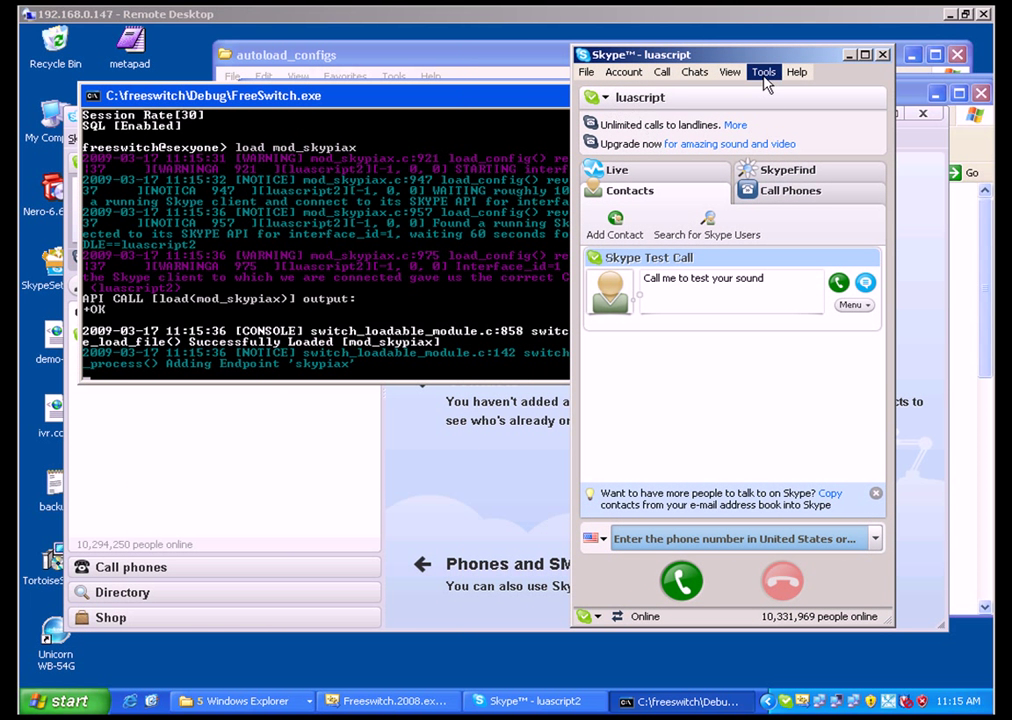
click(615, 220)
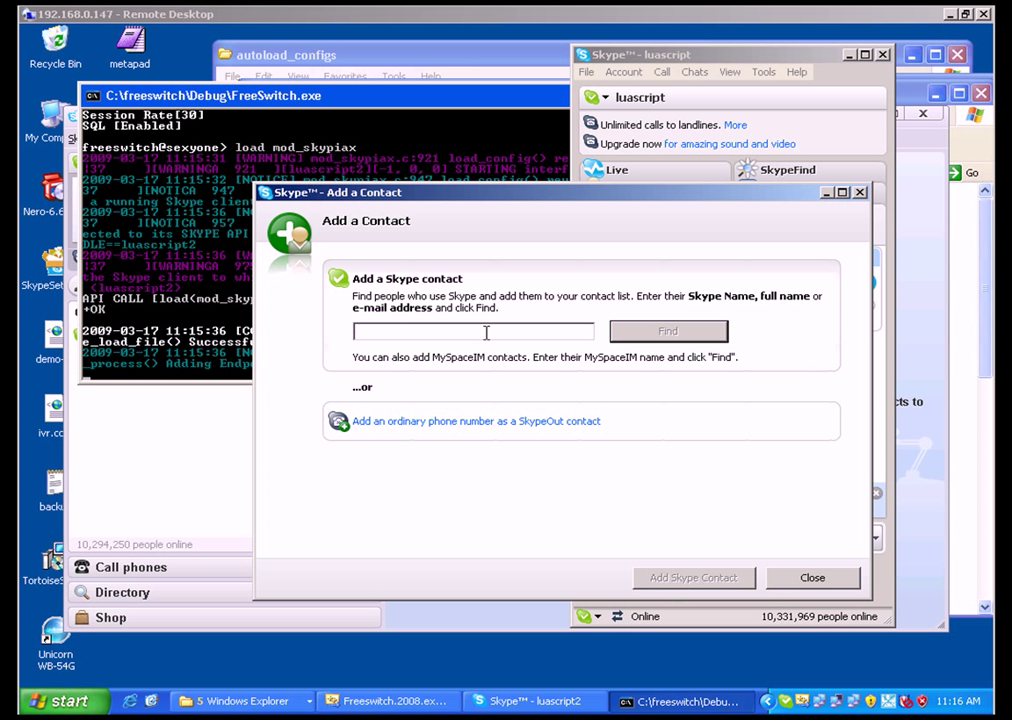
text(luascript)
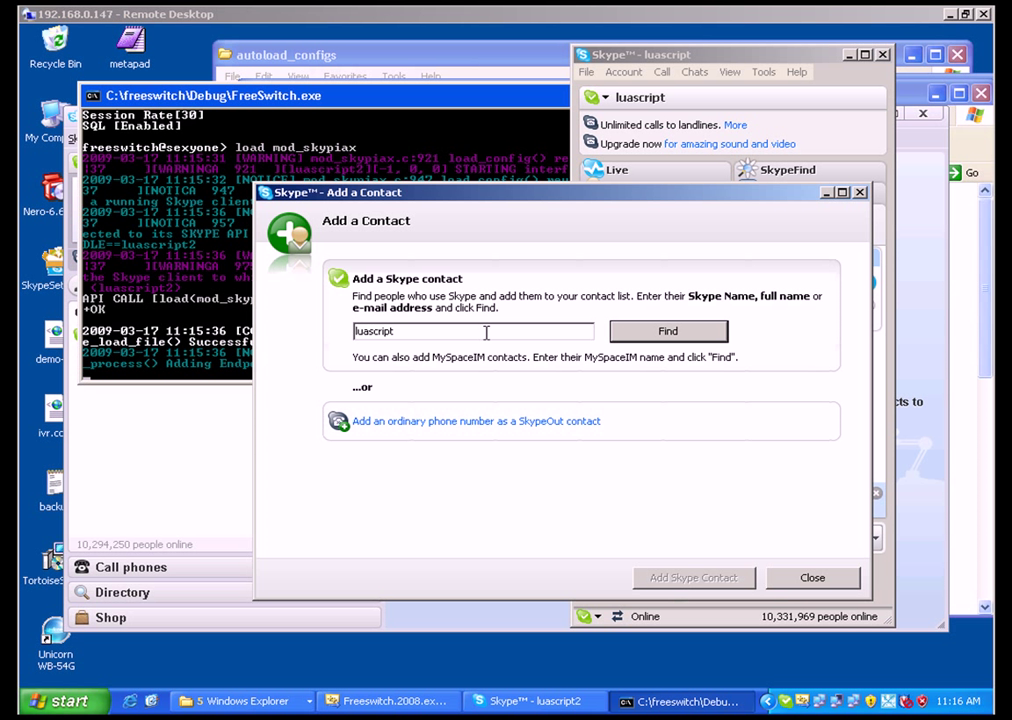
text(2)
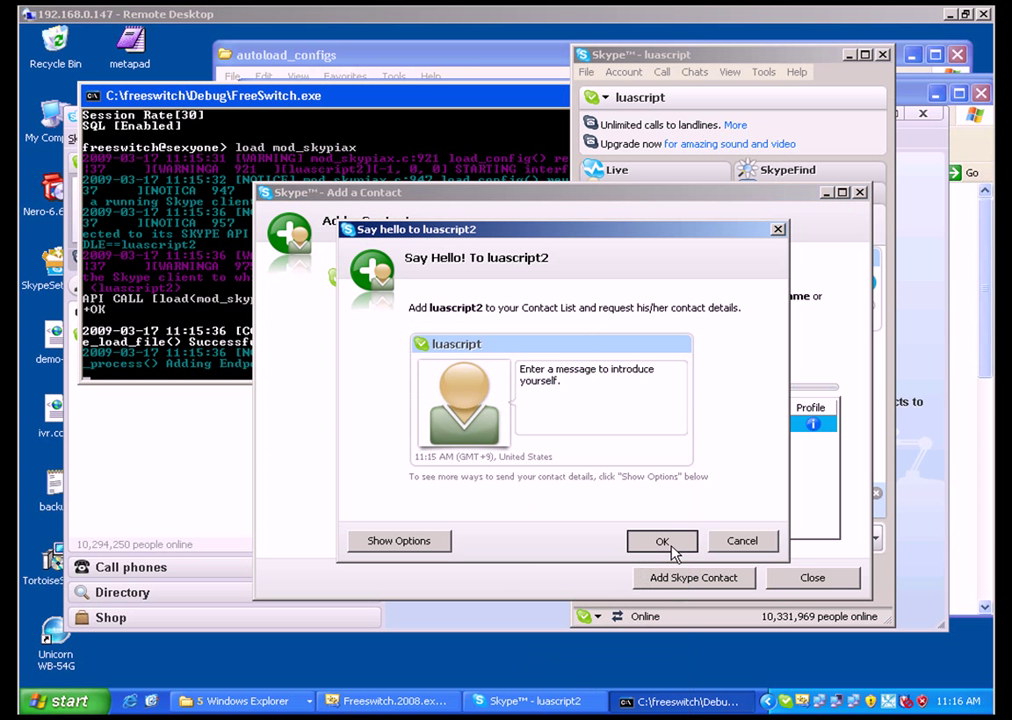
click(661, 540)
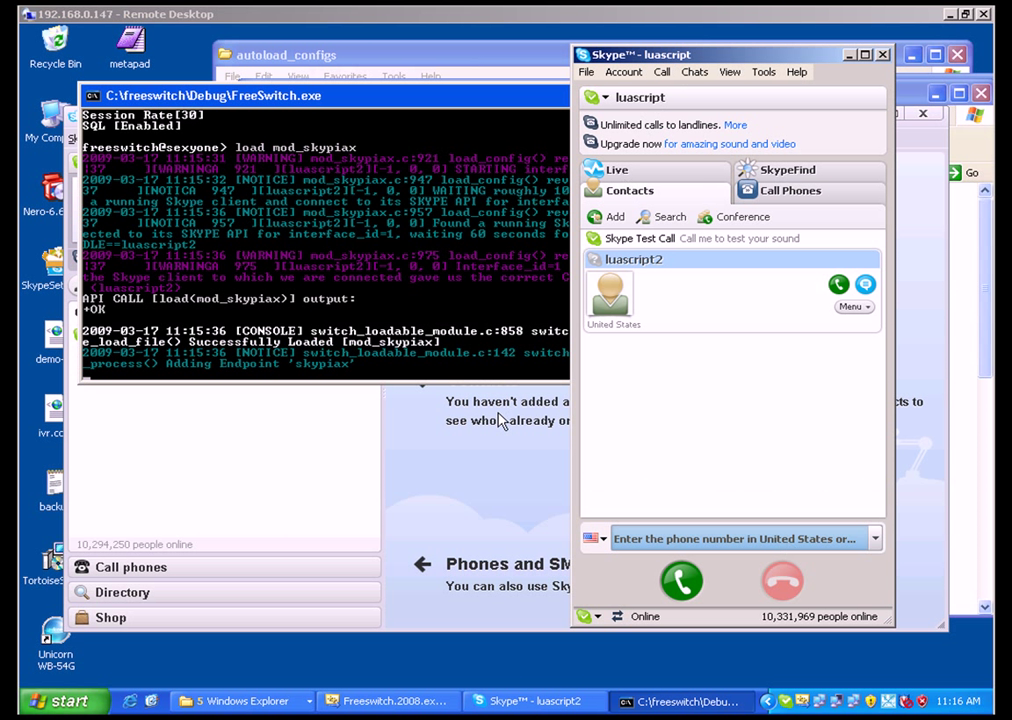
mouse_move(728, 585)
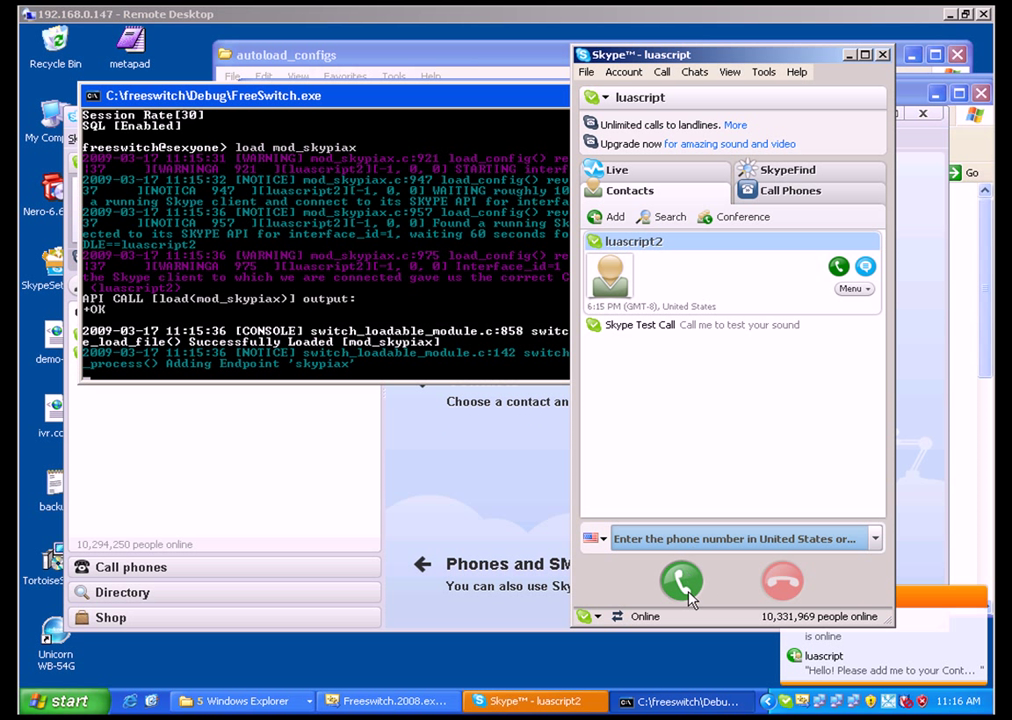
Call luascript2, dial 19888 on the call dial pad, then return to Contacts
click(681, 581)
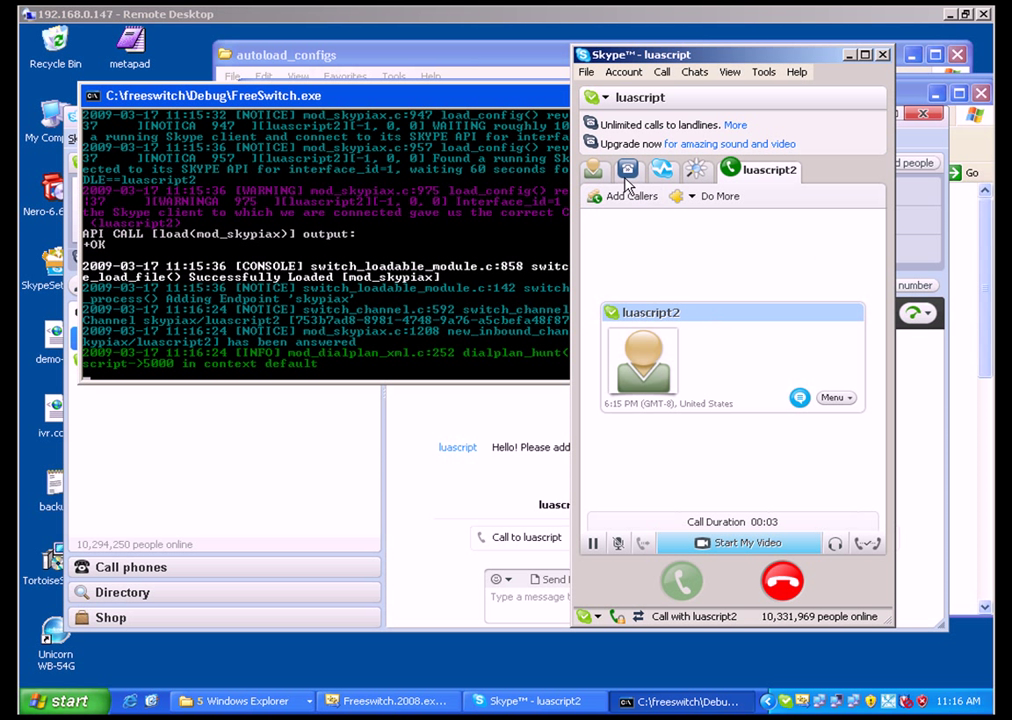
click(628, 169)
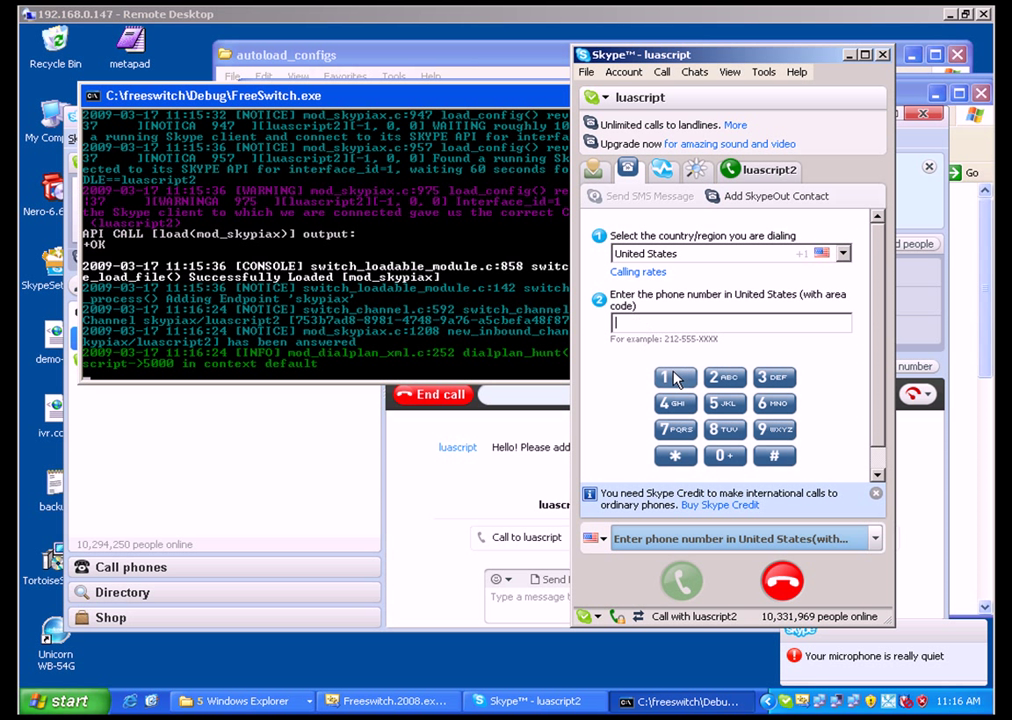
click(674, 377)
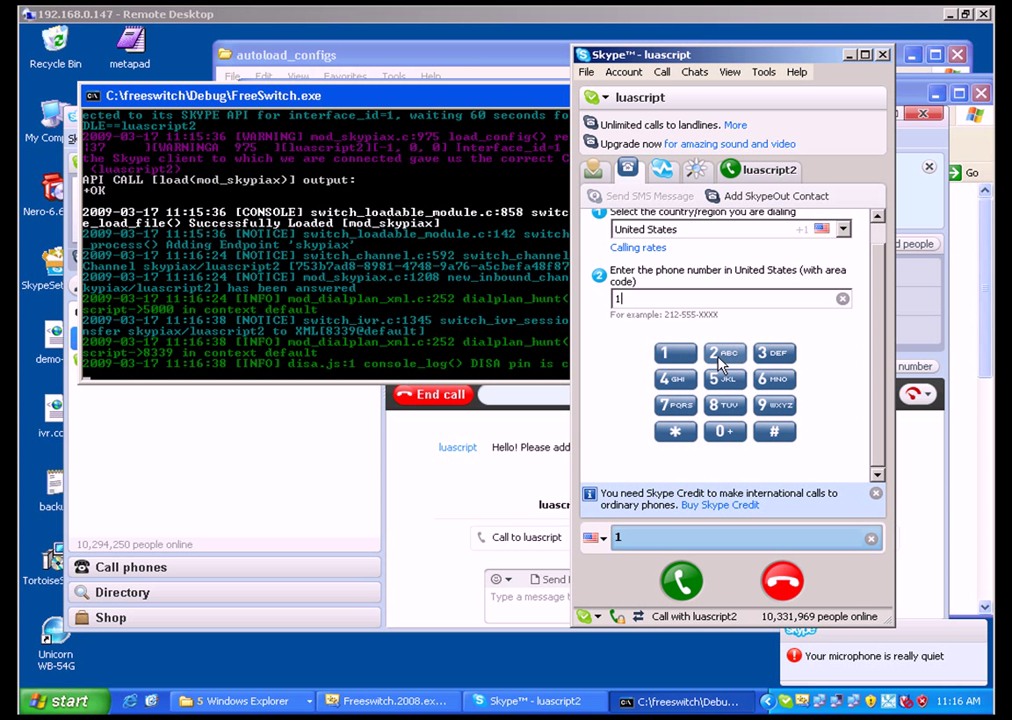
click(775, 405)
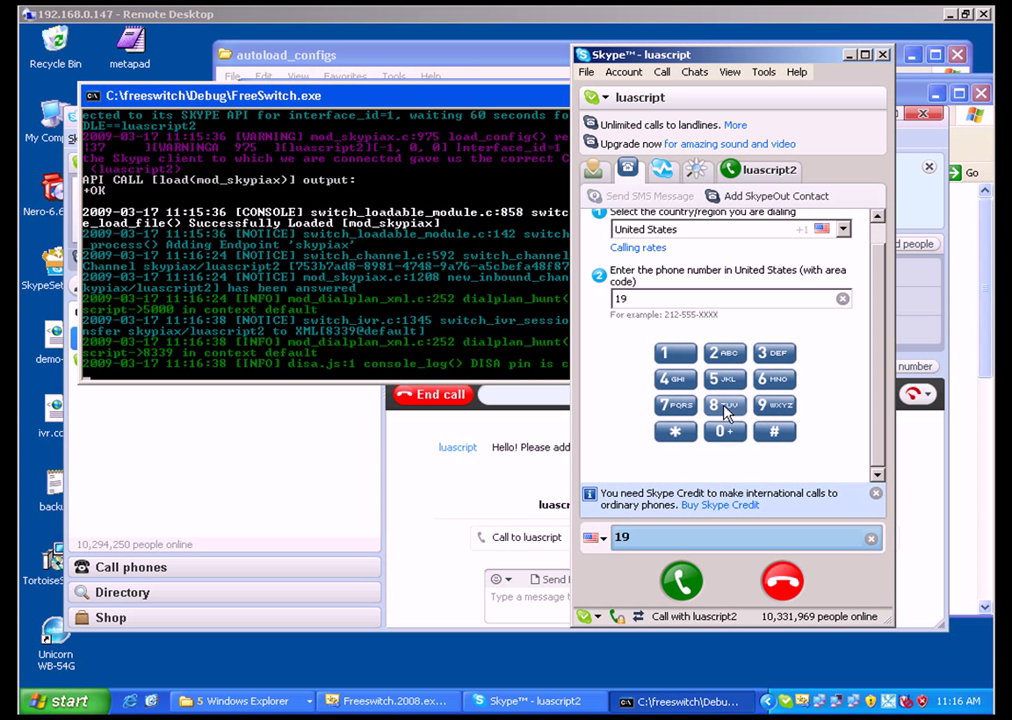
click(724, 405)
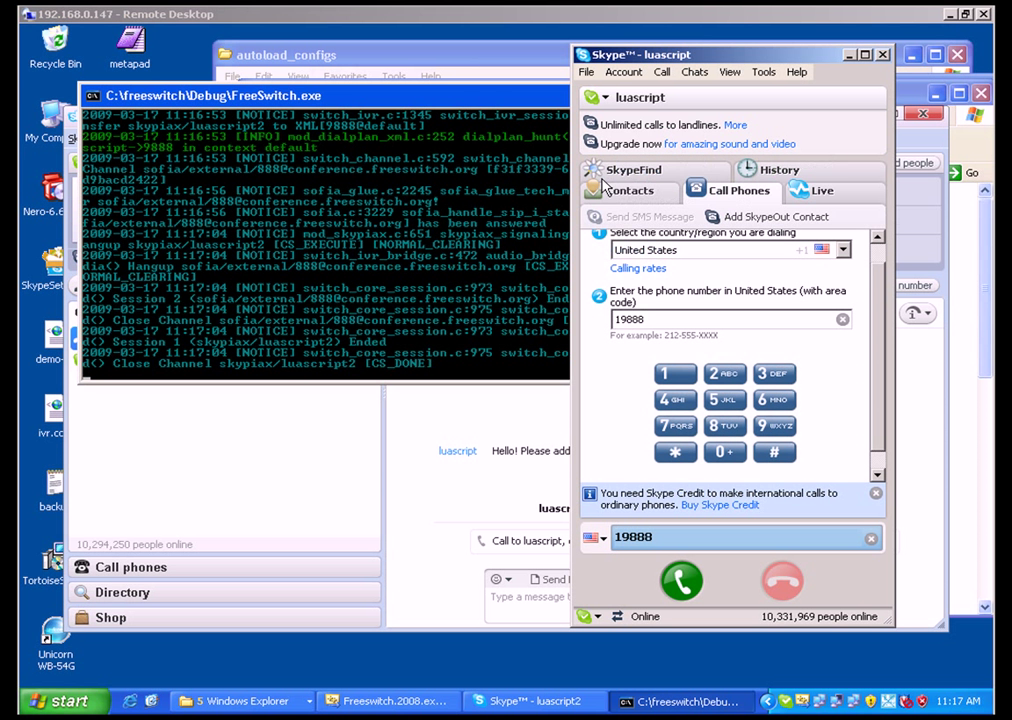
click(630, 191)
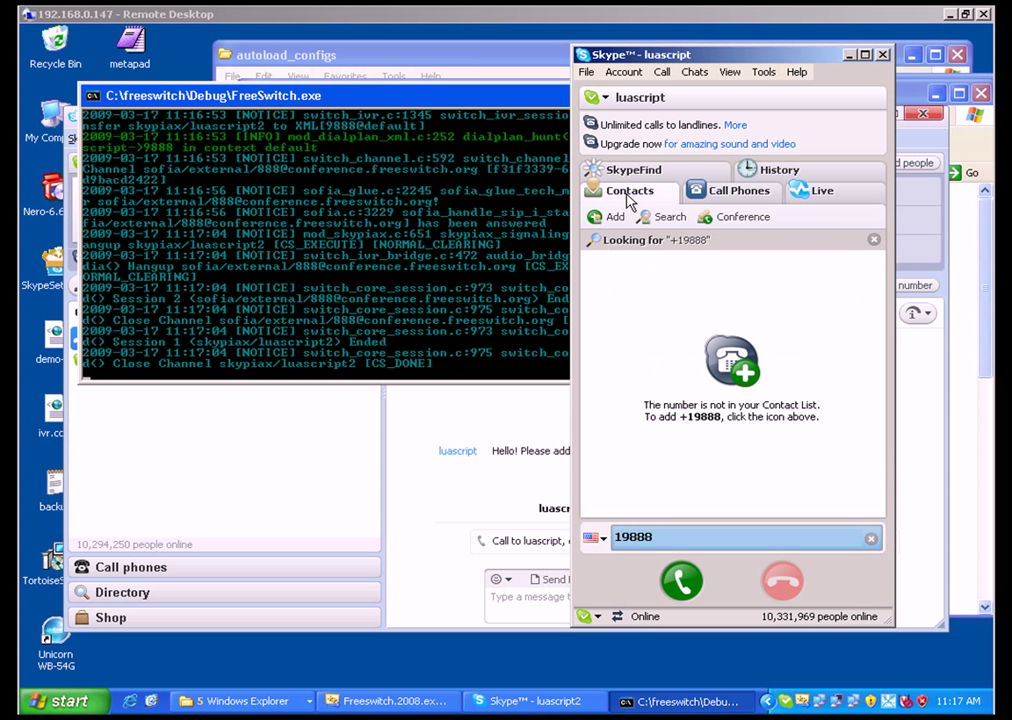